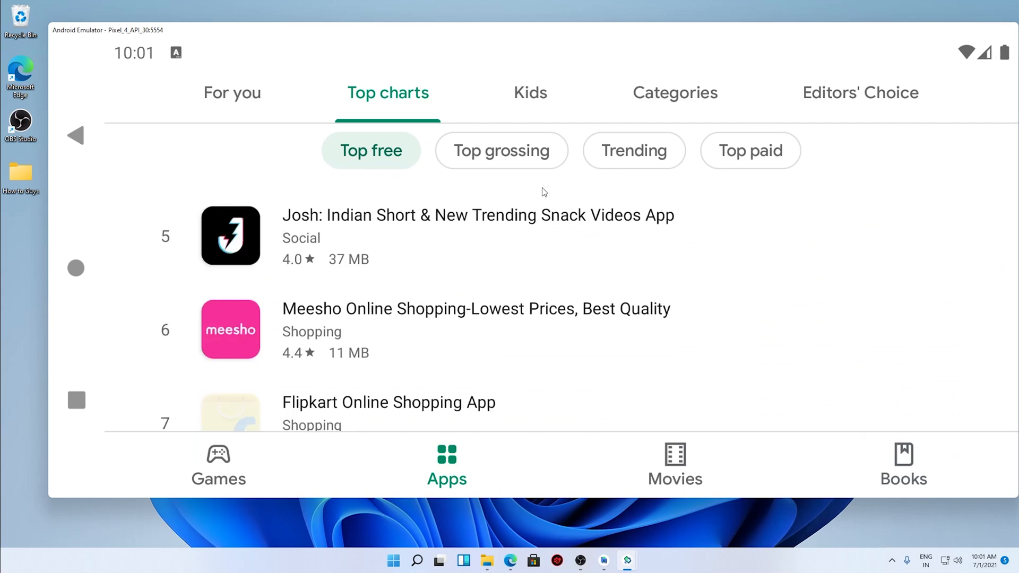
- Scroll the Top free chart, open an app, and dismiss its 'Unable to run on this device!' message
{"action": "scroll", "scroll_direction": "down", "scroll_amount": 3}
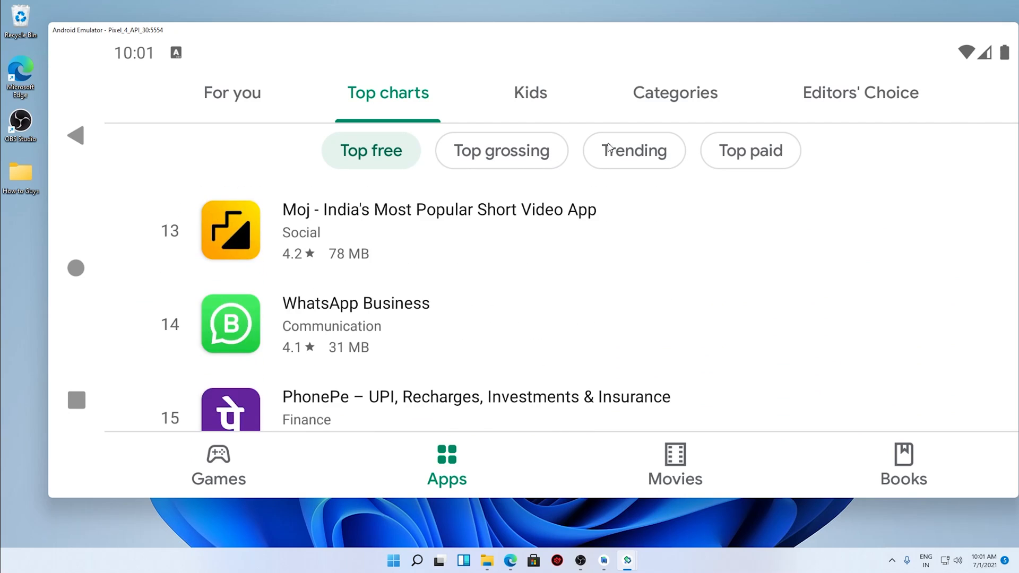
{"action": "left_click", "coordinate": [634, 151]}
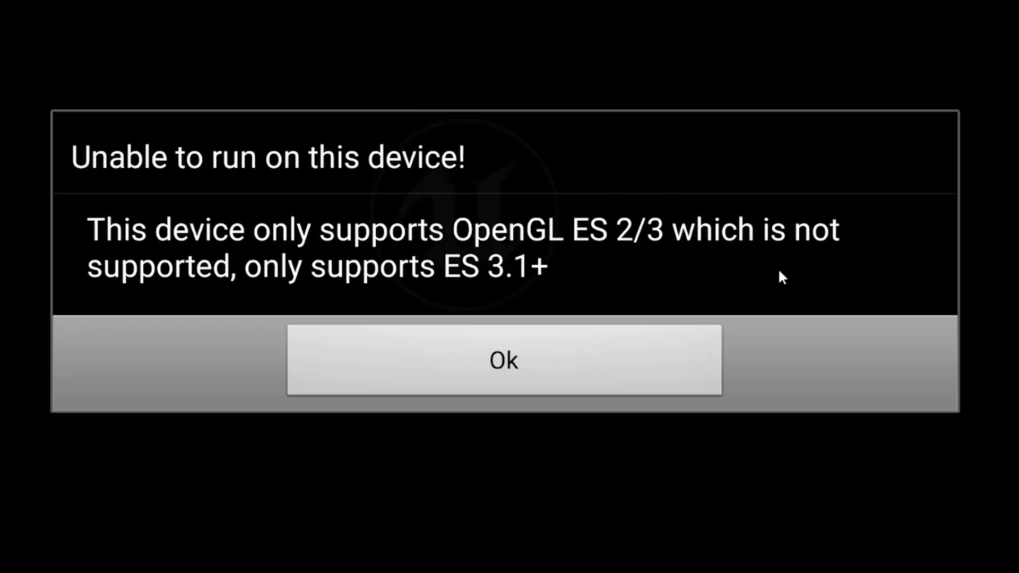
{"action": "left_click", "coordinate": [504, 360]}
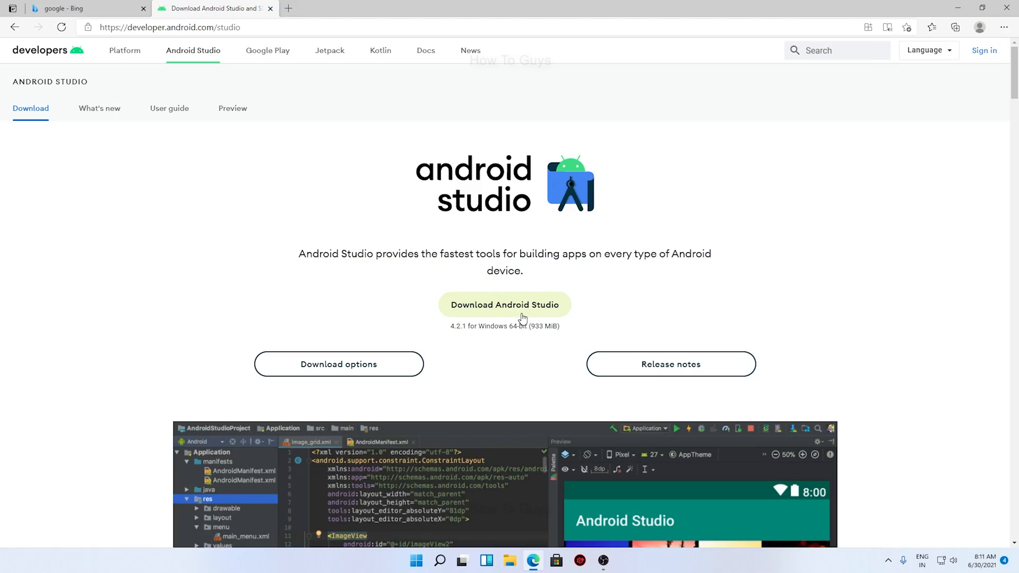
- Download the Android Studio 4.2.1 Windows installer from developer.android.com/studio
{"action": "left_click", "coordinate": [504, 305]}
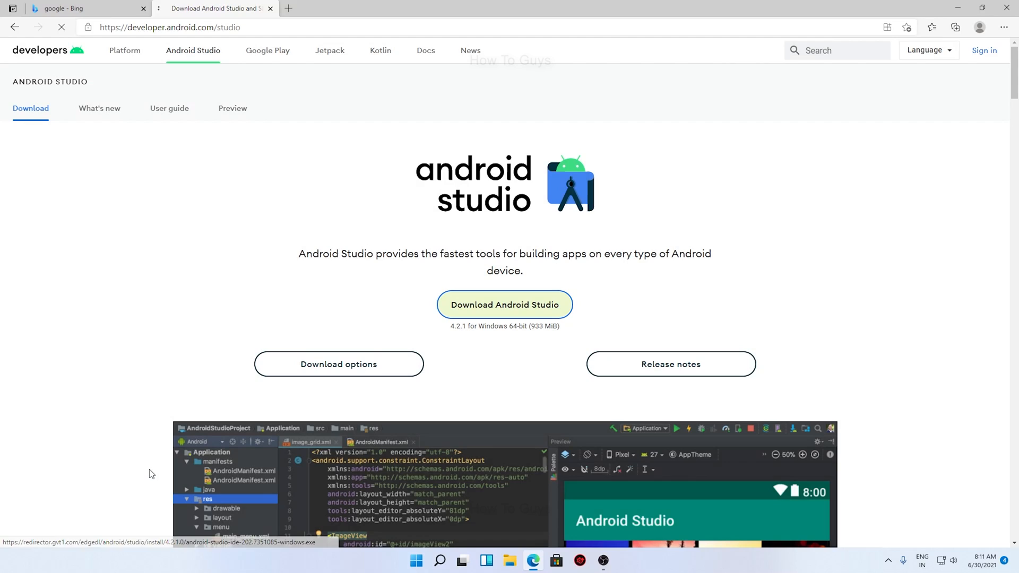
{"action": "left_click", "coordinate": [932, 27]}
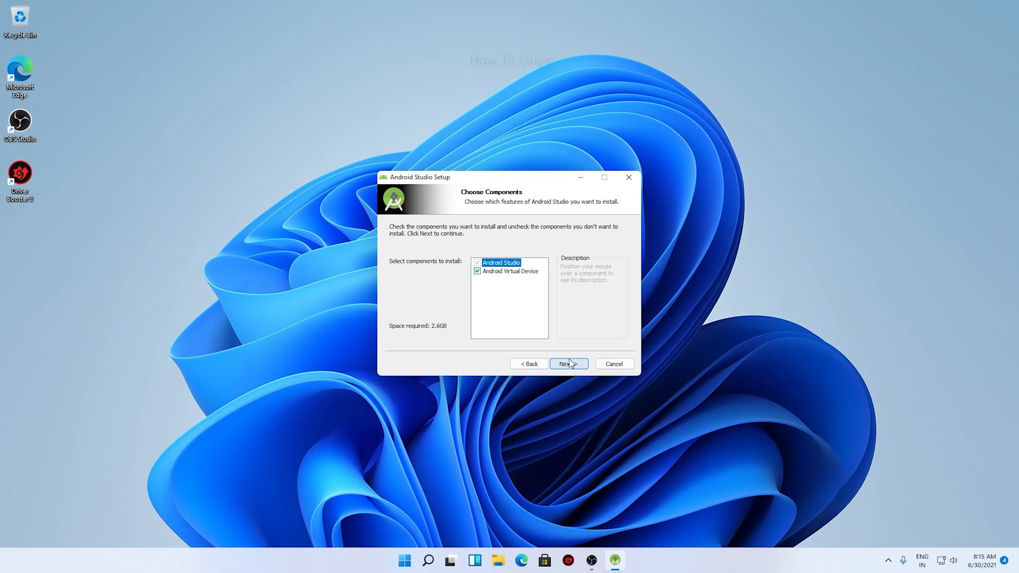
- Install Android Studio with Android Virtual Device and answer the data sharing prompt
{"action": "left_click", "coordinate": [568, 363]}
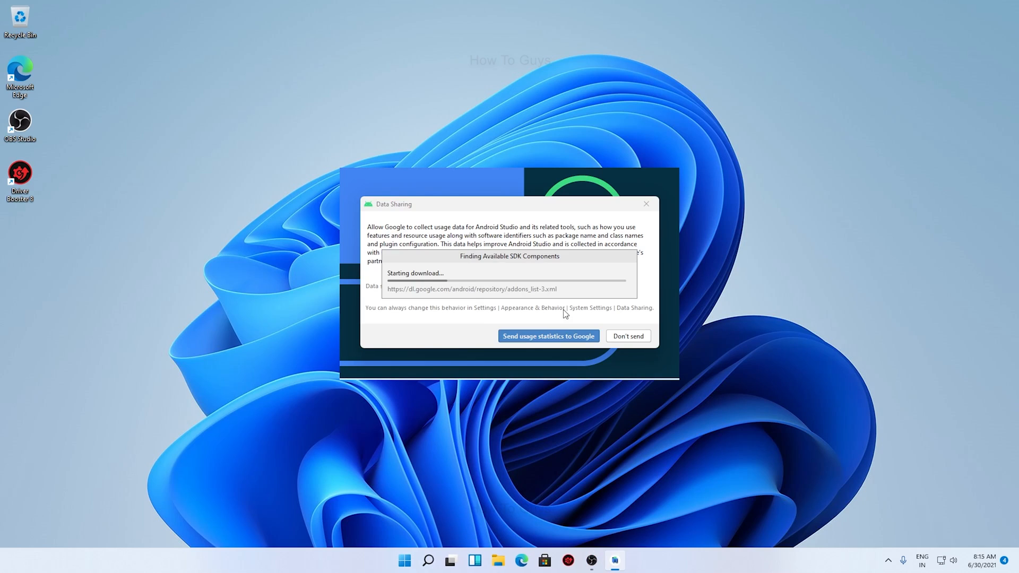
{"action": "left_click", "coordinate": [547, 336]}
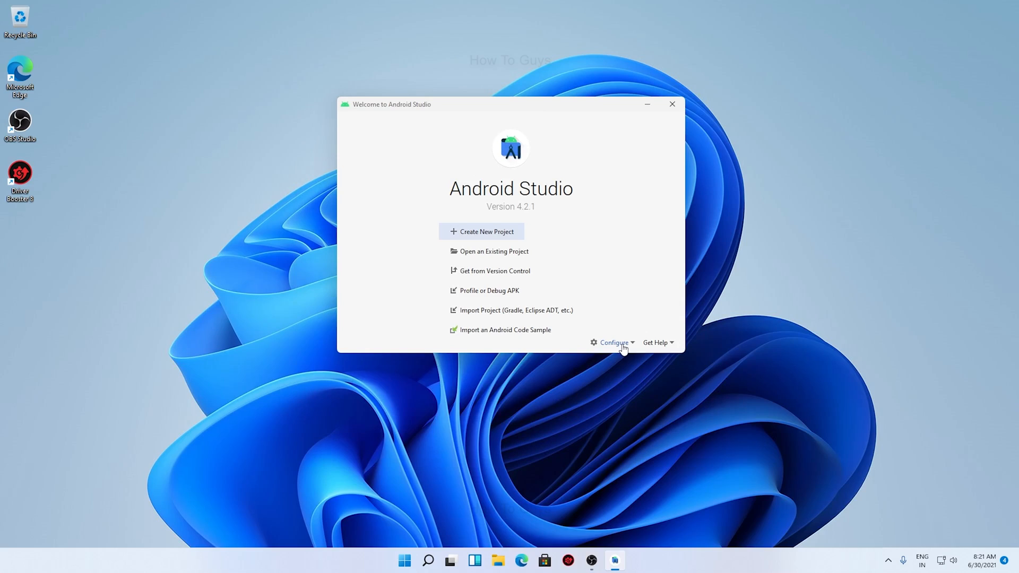
- Open Configure > SDK Manager to confirm Android 11.0 (R) is installed
{"action": "left_click", "coordinate": [612, 342]}
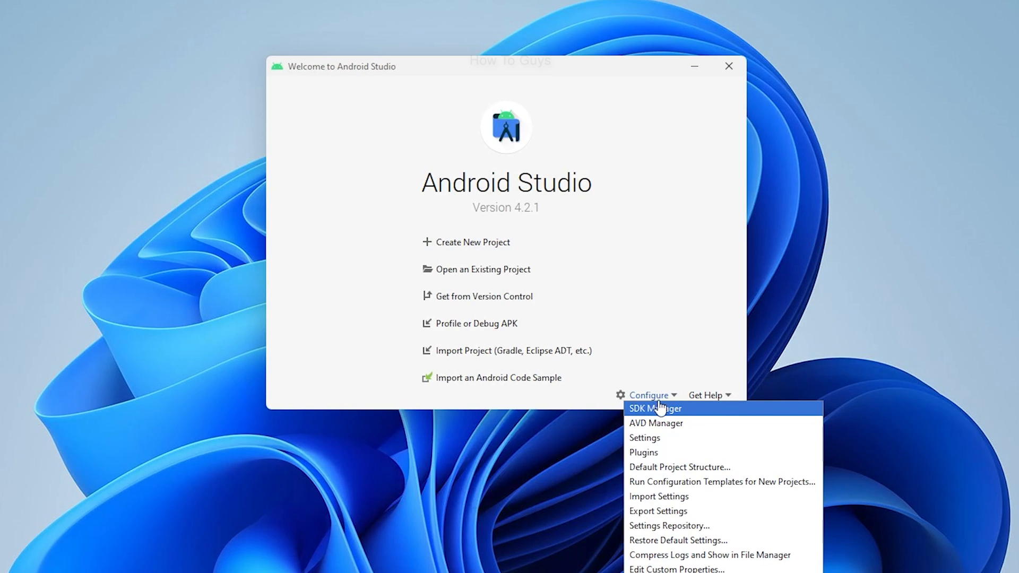
{"action": "mouse_move", "coordinate": [654, 411]}
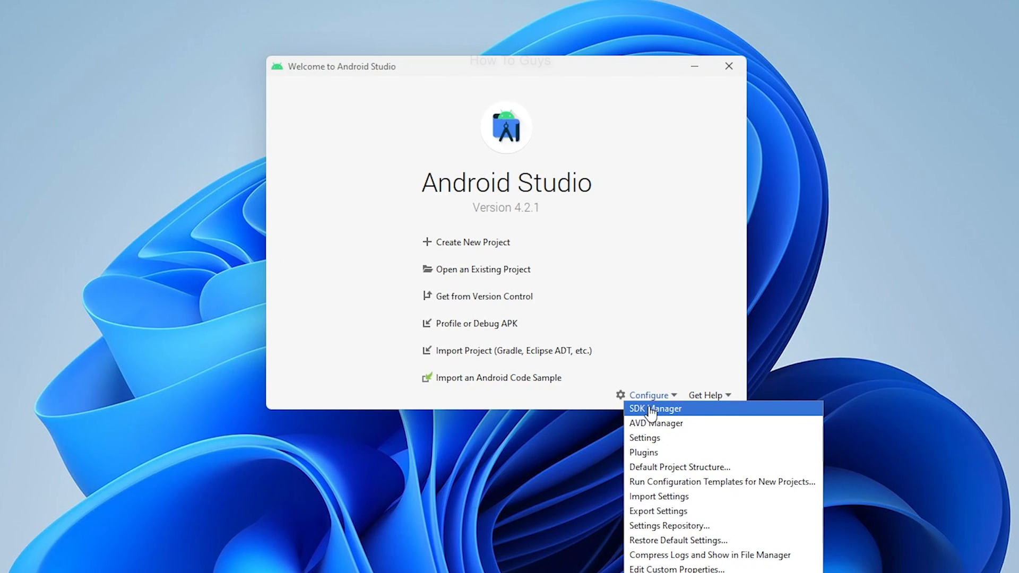
{"action": "left_click", "coordinate": [650, 394]}
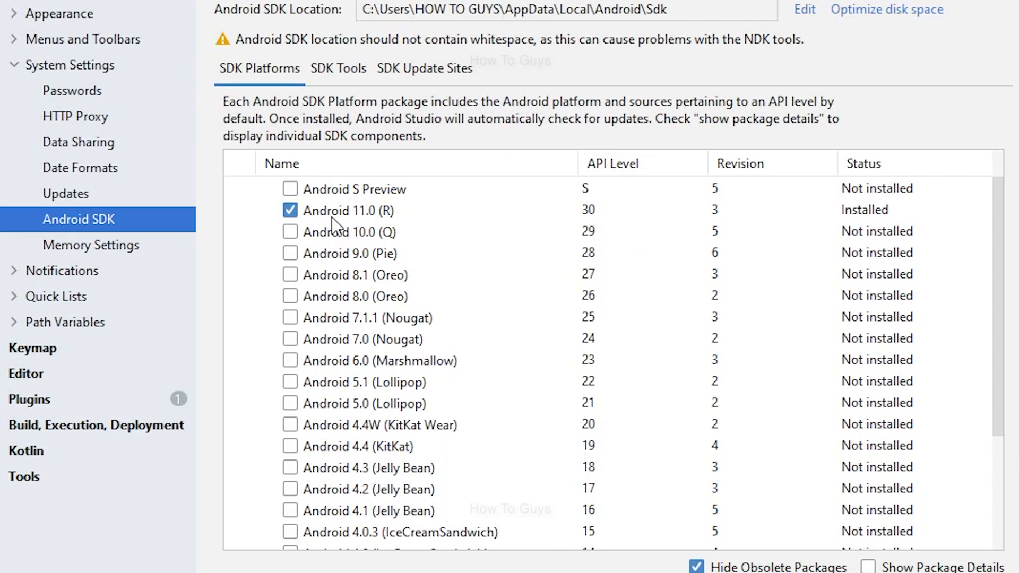
{"action": "mouse_move", "coordinate": [702, 234]}
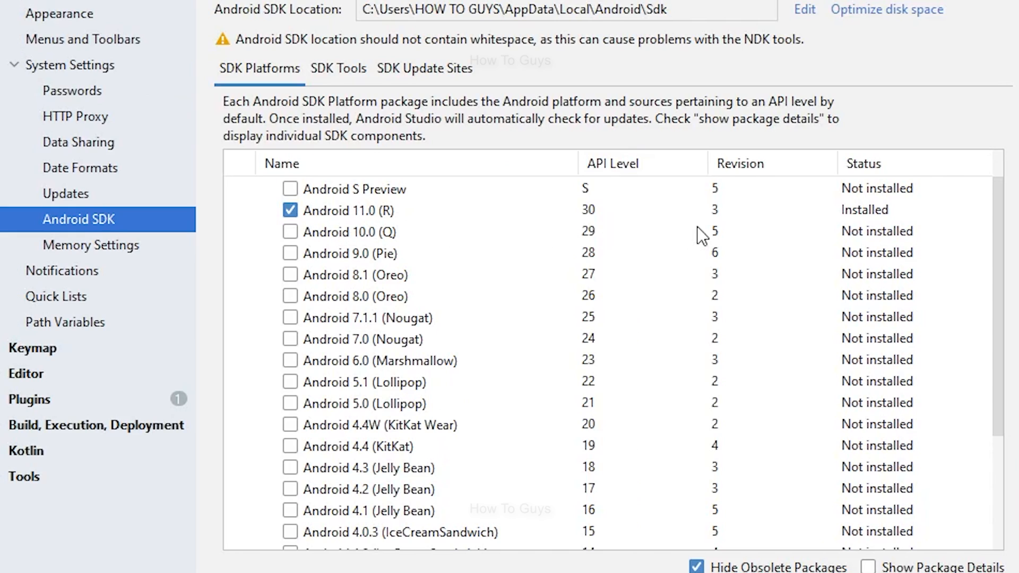
{"action": "mouse_move", "coordinate": [895, 496]}
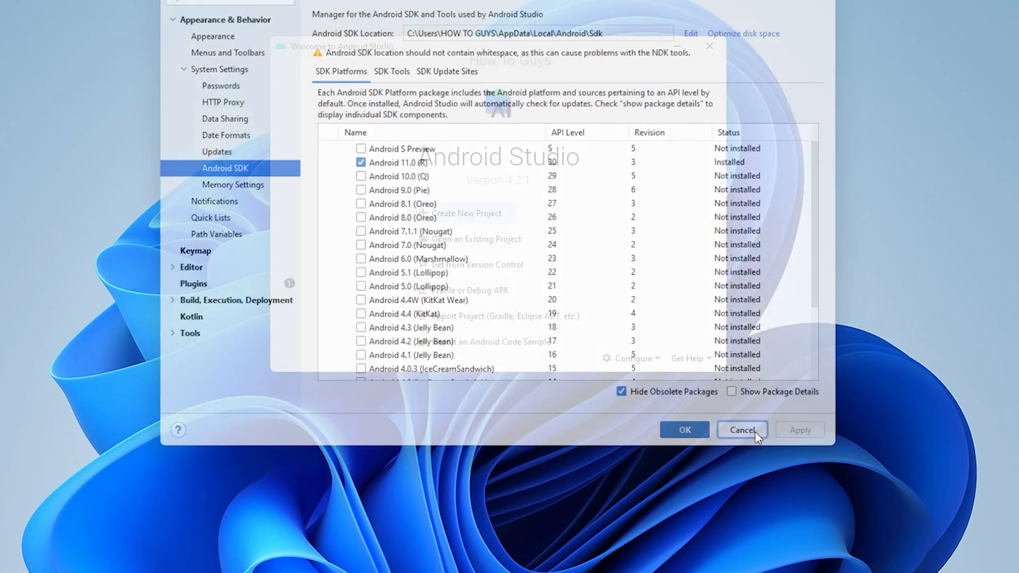
- Close SDK Manager, launch the existing Pixel API 30 device, and search 'play store' on it
{"action": "left_click", "coordinate": [742, 429]}
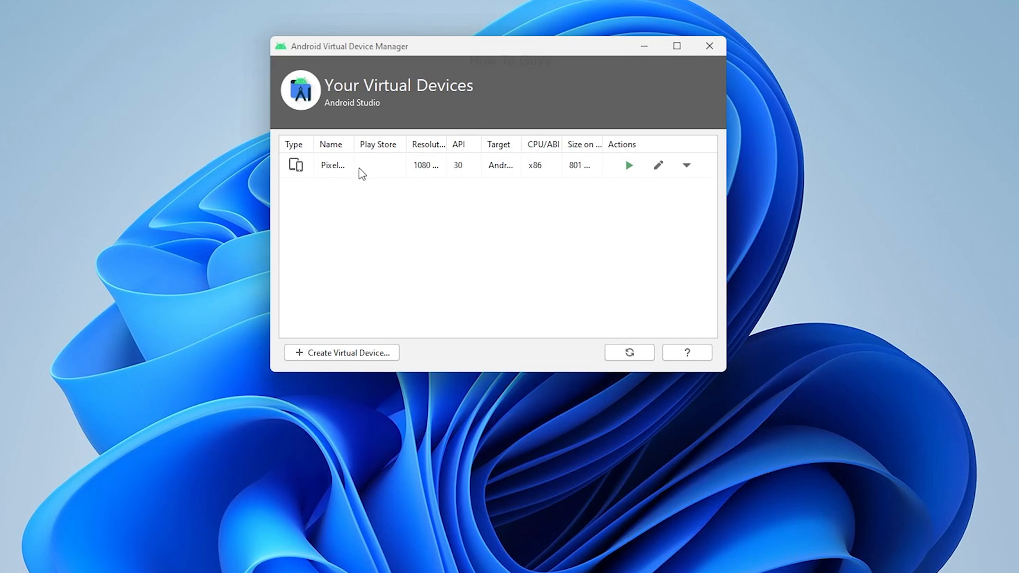
{"action": "mouse_move", "coordinate": [654, 223]}
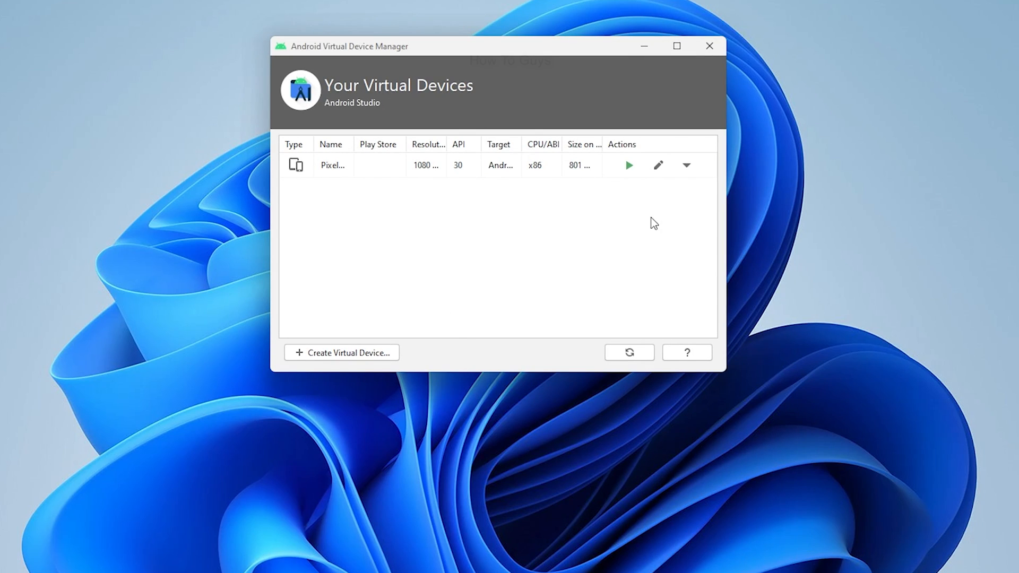
{"action": "left_click", "coordinate": [628, 165]}
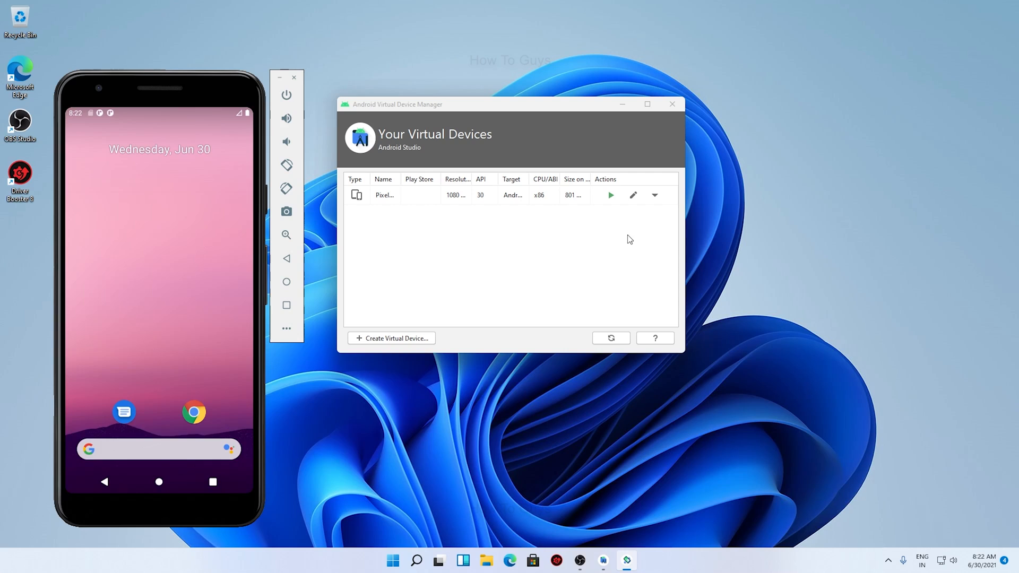
{"action": "mouse_move", "coordinate": [165, 426]}
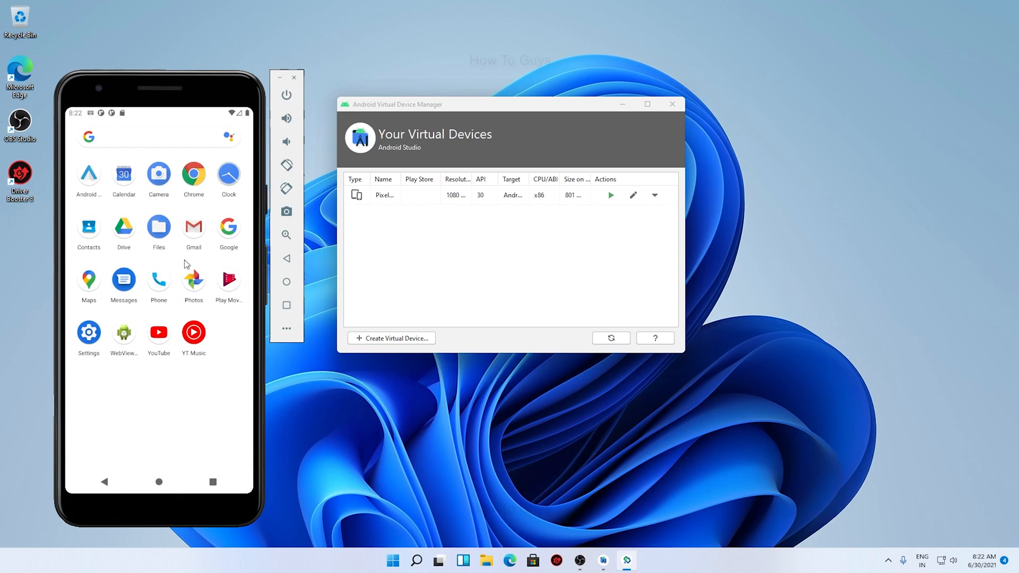
{"action": "mouse_move", "coordinate": [120, 309]}
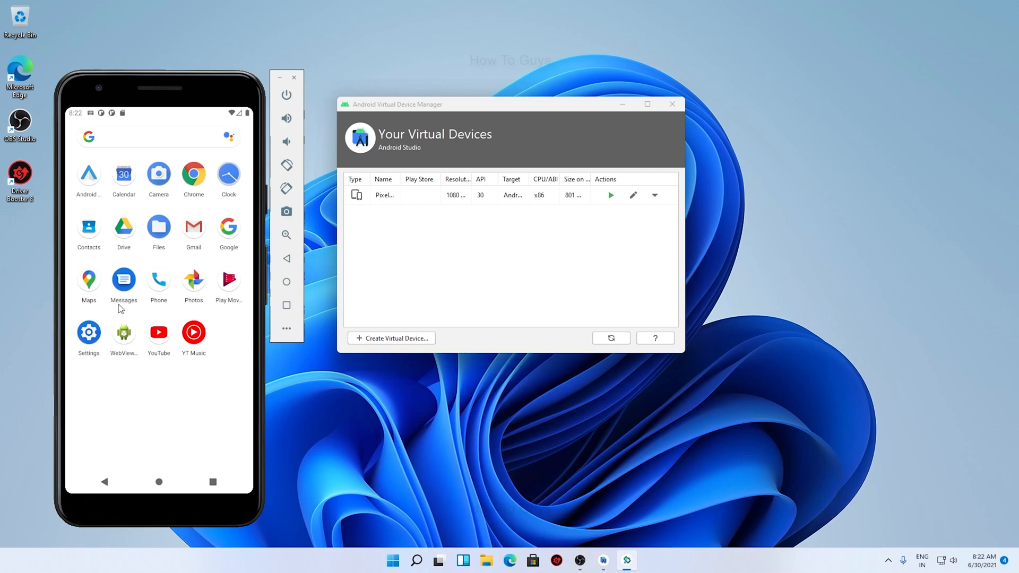
{"action": "mouse_move", "coordinate": [204, 226]}
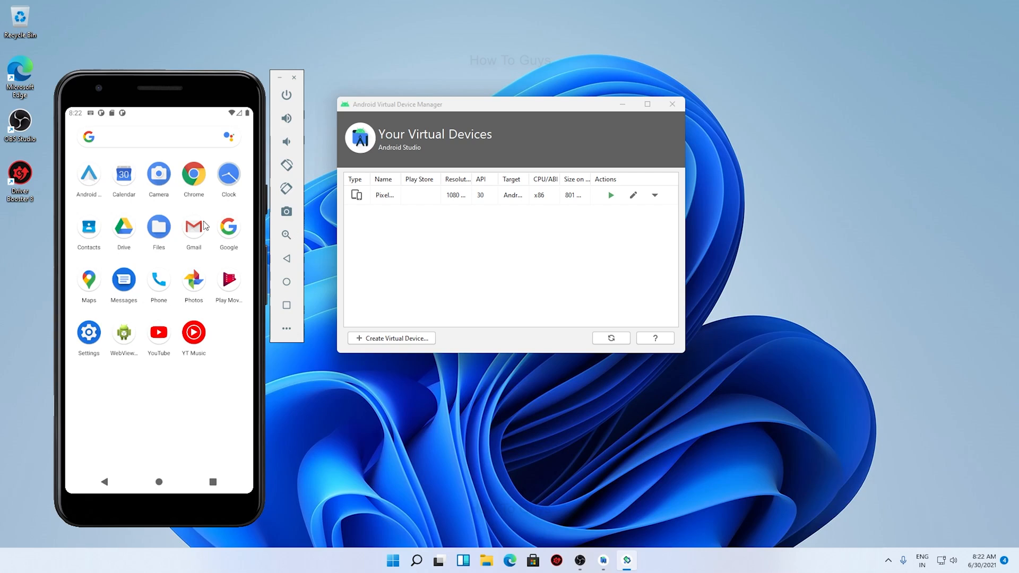
{"action": "mouse_move", "coordinate": [164, 294]}
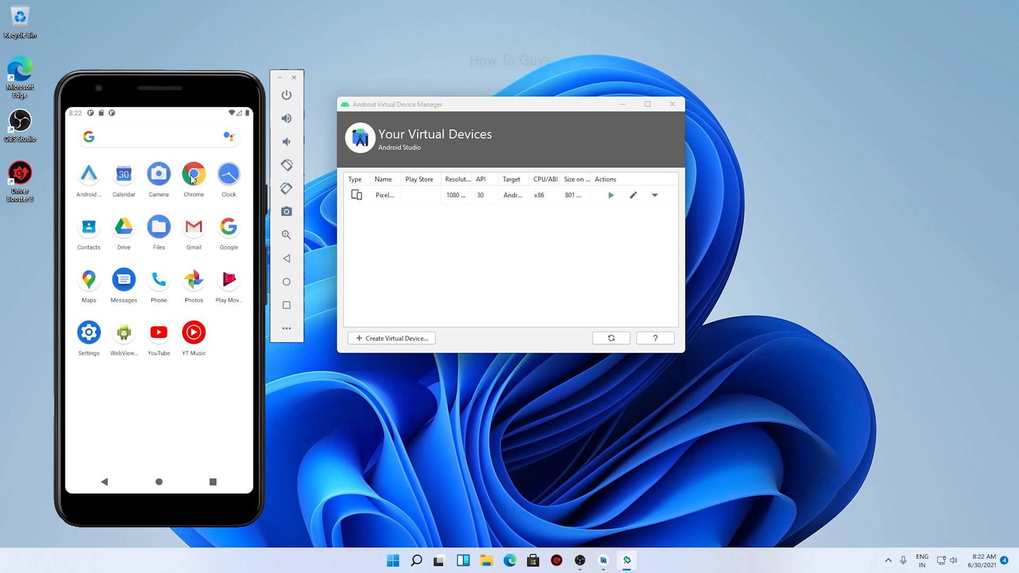
{"action": "left_click", "coordinate": [193, 174]}
{"action": "type", "text": "play store"}
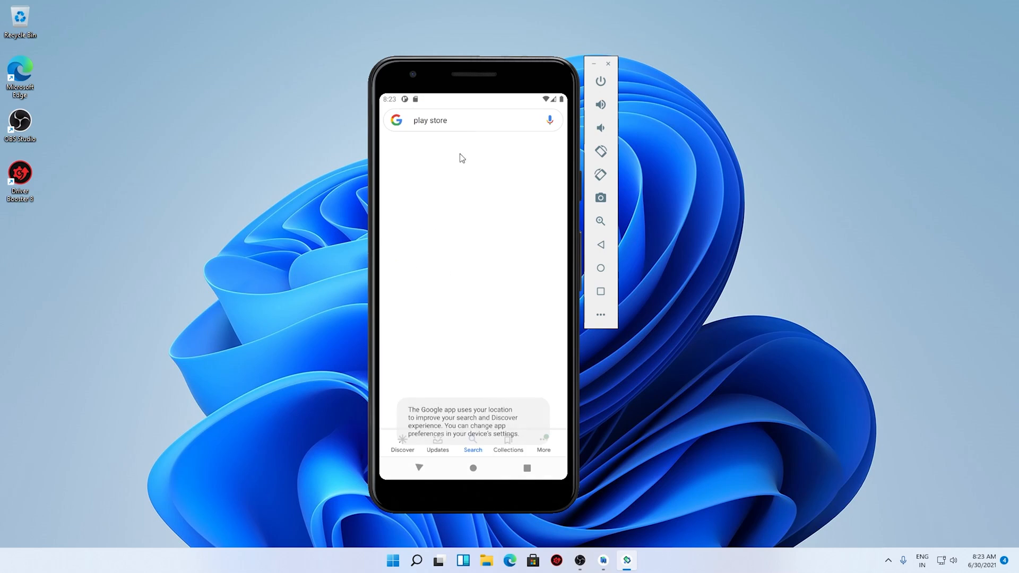
- Create a new virtual device with Pixel 4 Play Store hardware and continue to system images
{"action": "key", "text": "Enter"}
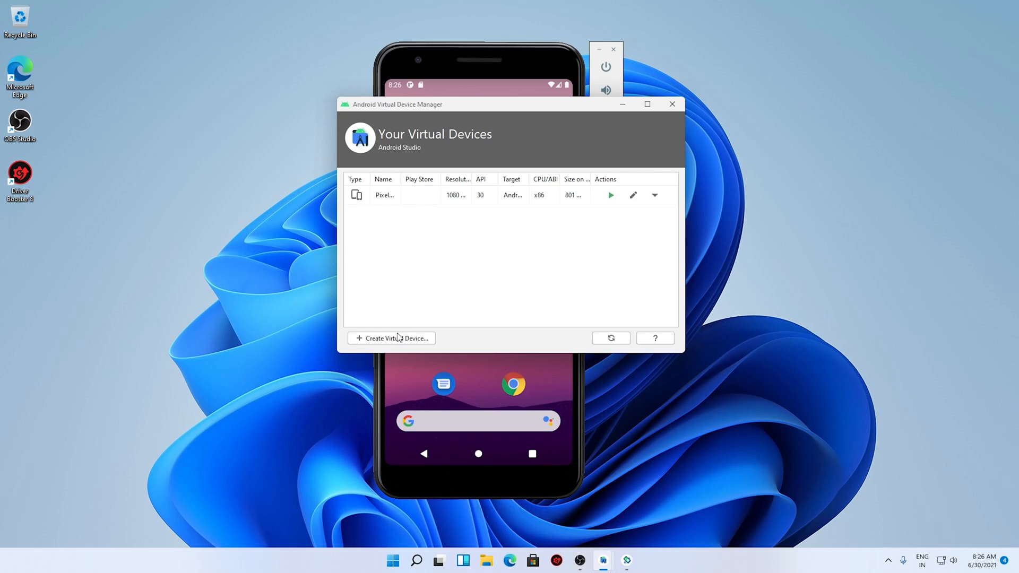
{"action": "left_click", "coordinate": [391, 338]}
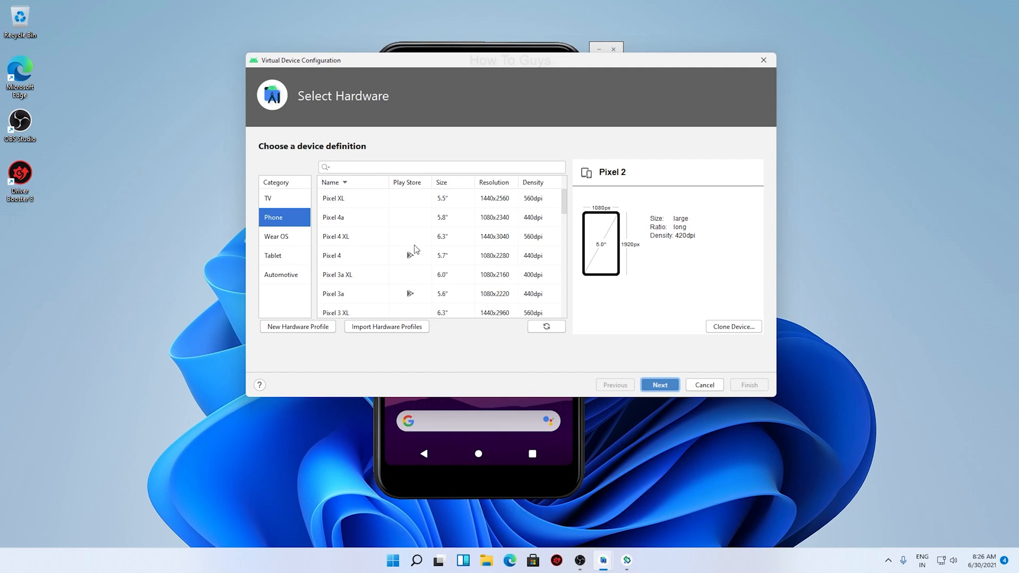
{"action": "mouse_move", "coordinate": [344, 260]}
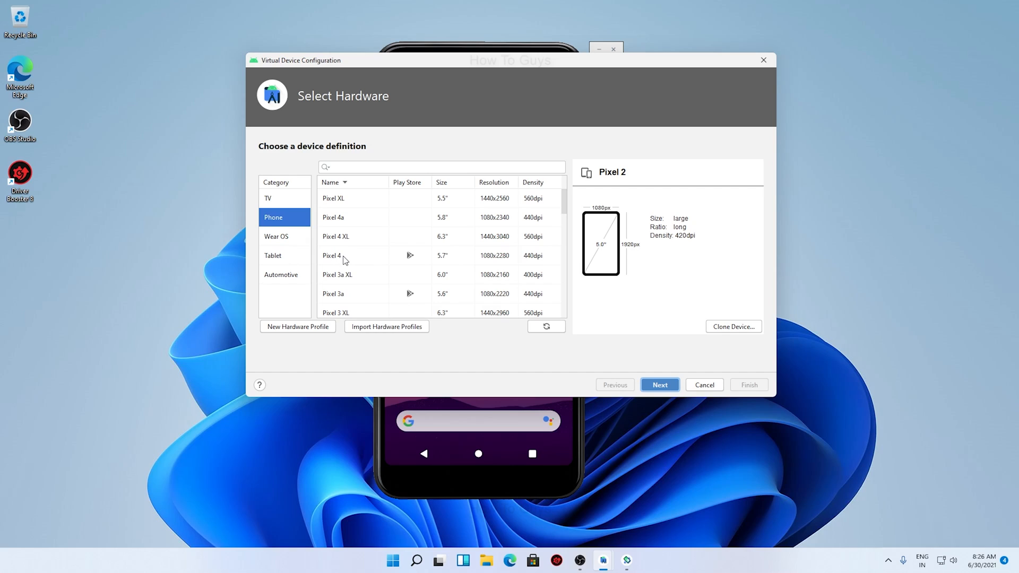
{"action": "left_click", "coordinate": [334, 255]}
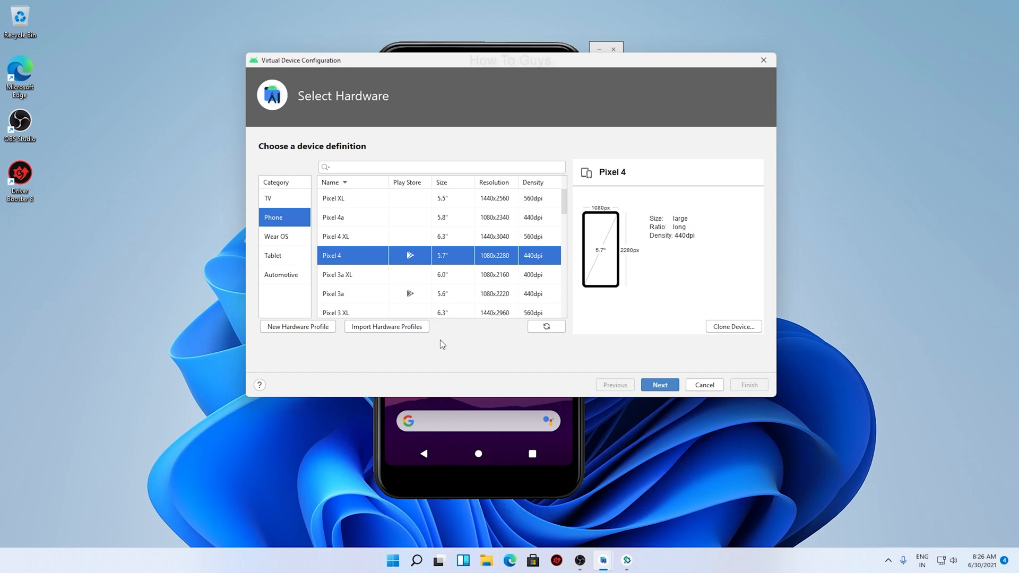
{"action": "left_click", "coordinate": [660, 385]}
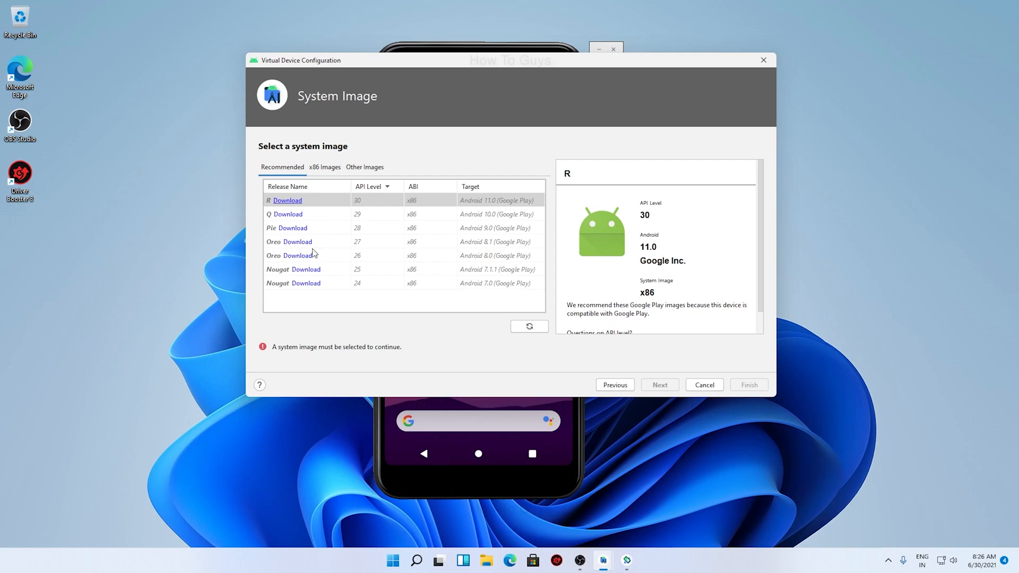
{"action": "mouse_move", "coordinate": [319, 209]}
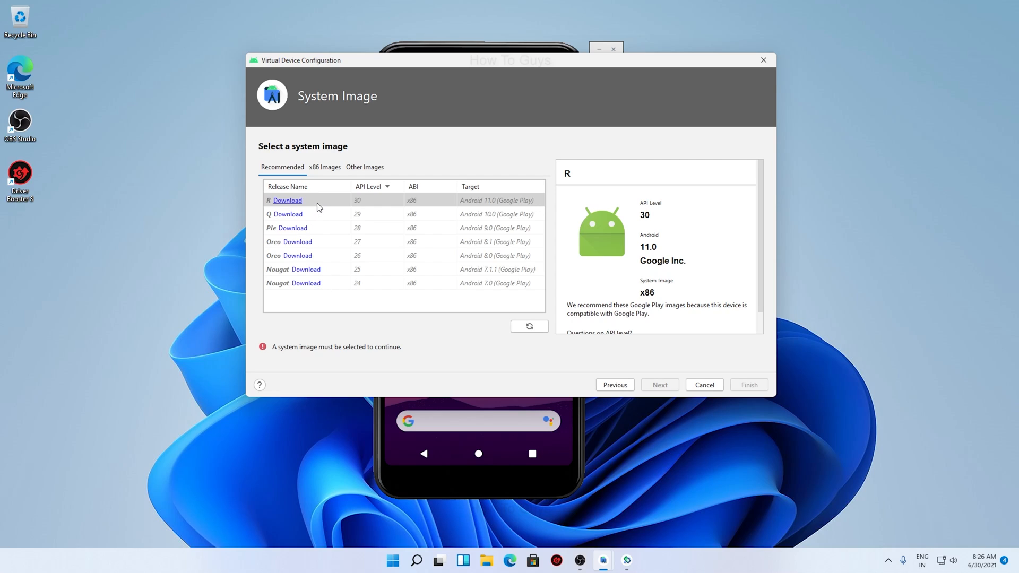
{"action": "mouse_move", "coordinate": [542, 232]}
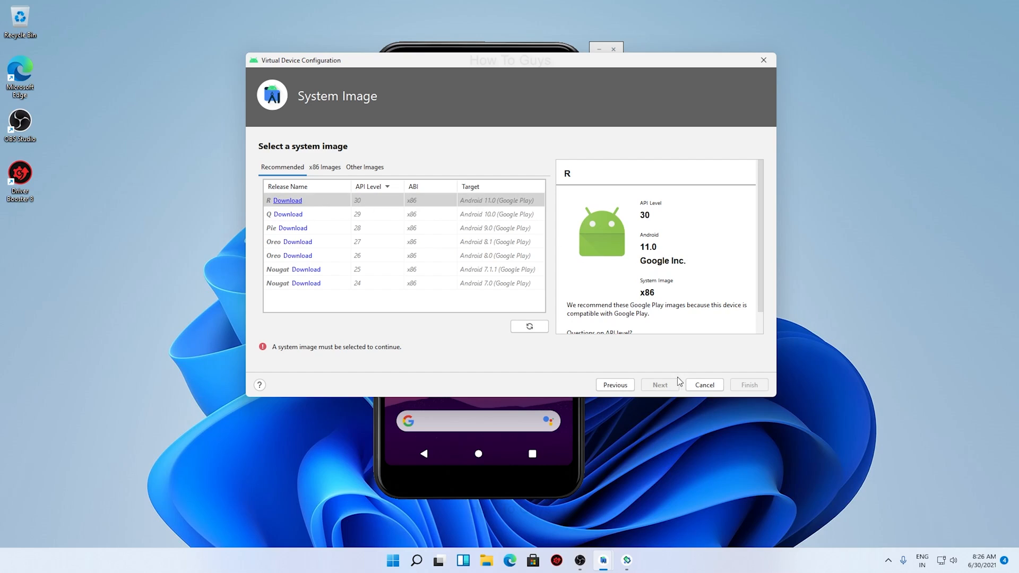
{"action": "mouse_move", "coordinate": [578, 371]}
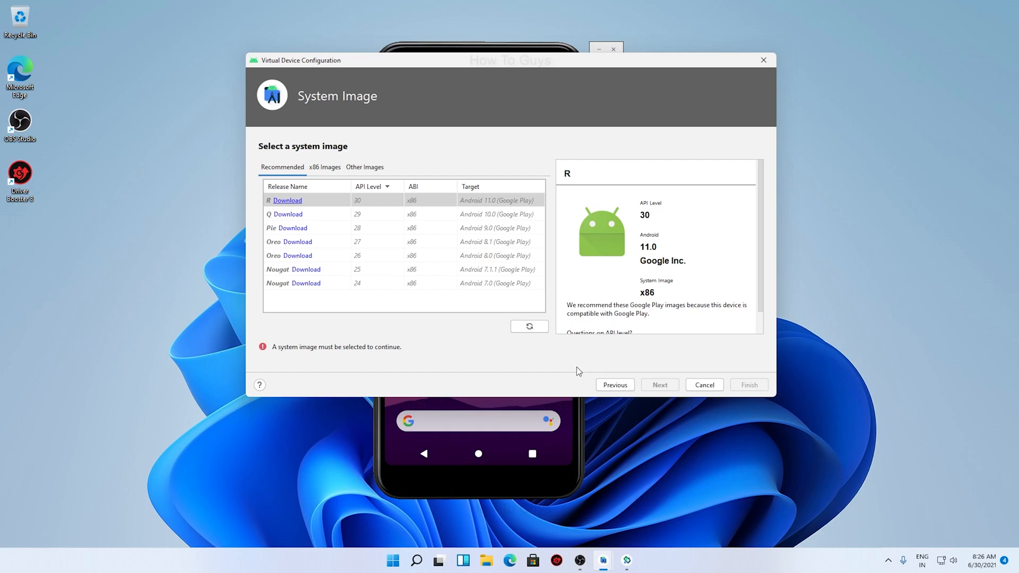
{"action": "mouse_move", "coordinate": [610, 304]}
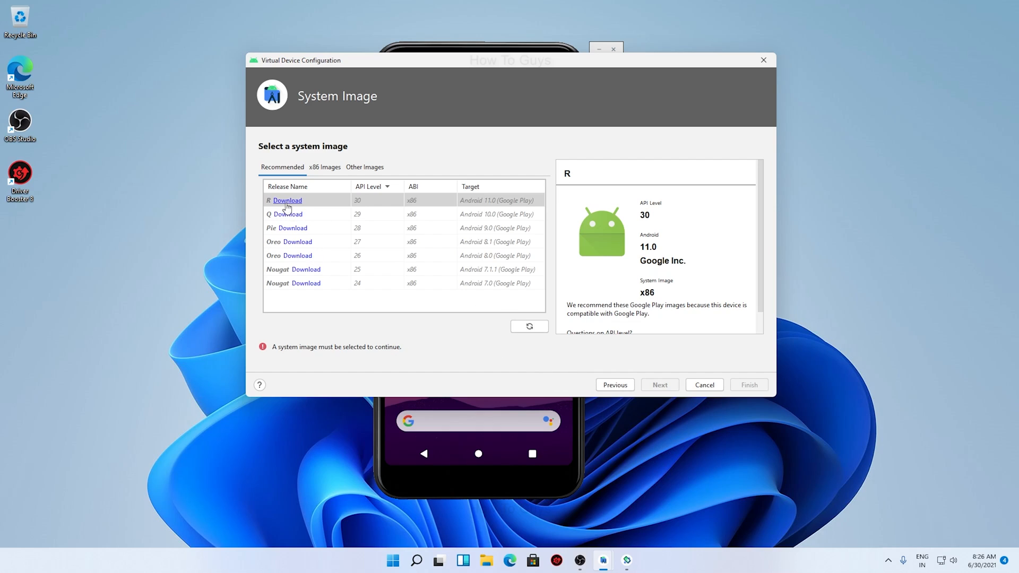
- Download and install the Android 11 R (API 30) image, then proceed to verification
{"action": "left_click", "coordinate": [325, 168]}
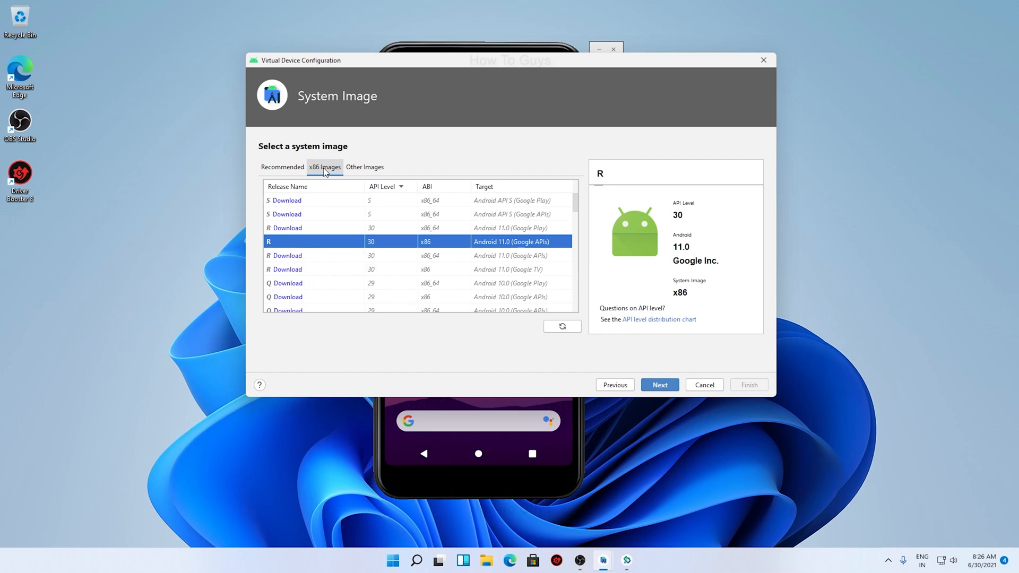
{"action": "left_click", "coordinate": [282, 167]}
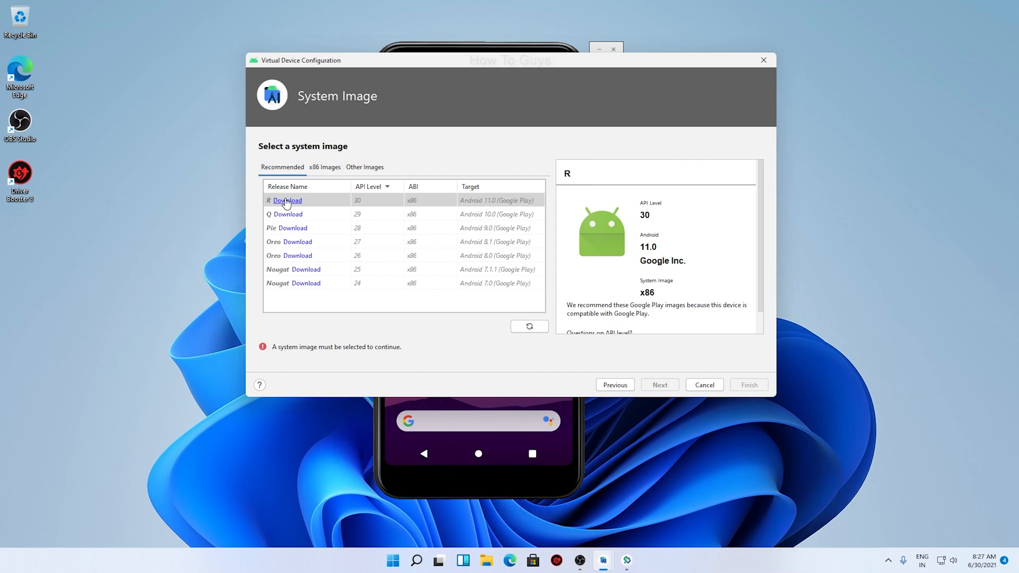
{"action": "left_click", "coordinate": [286, 200]}
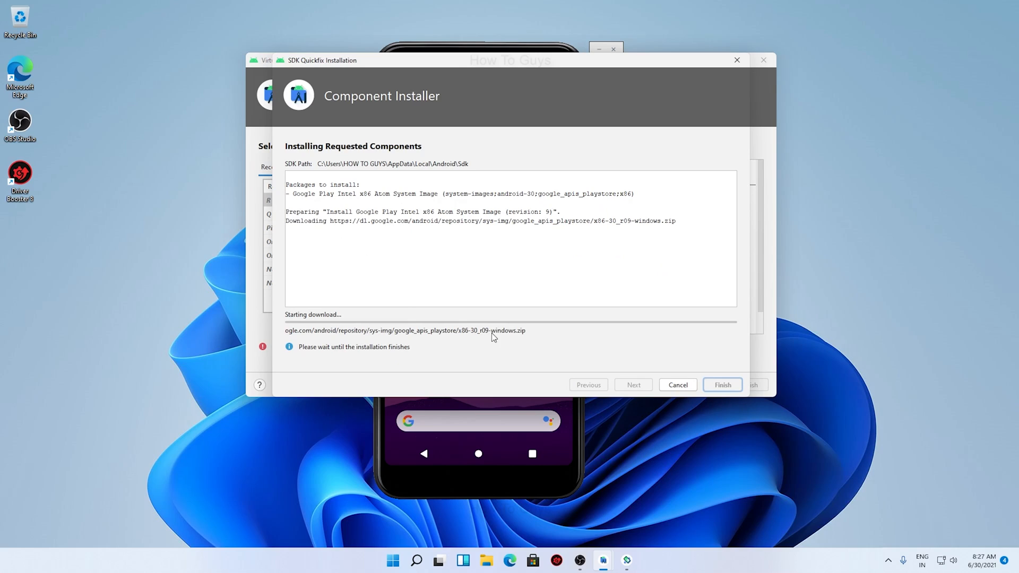
{"action": "mouse_move", "coordinate": [503, 287]}
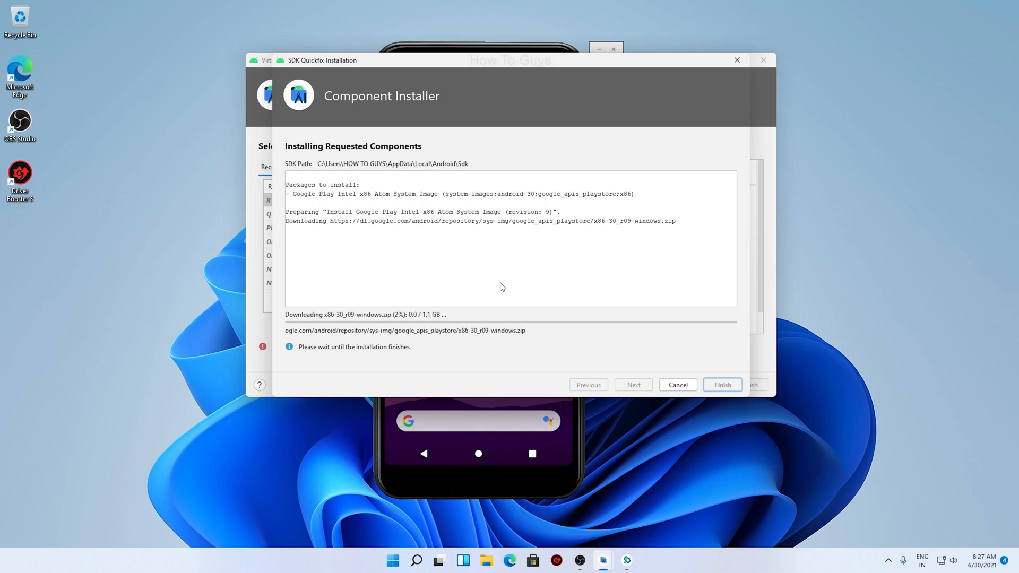
{"action": "left_click", "coordinate": [722, 385]}
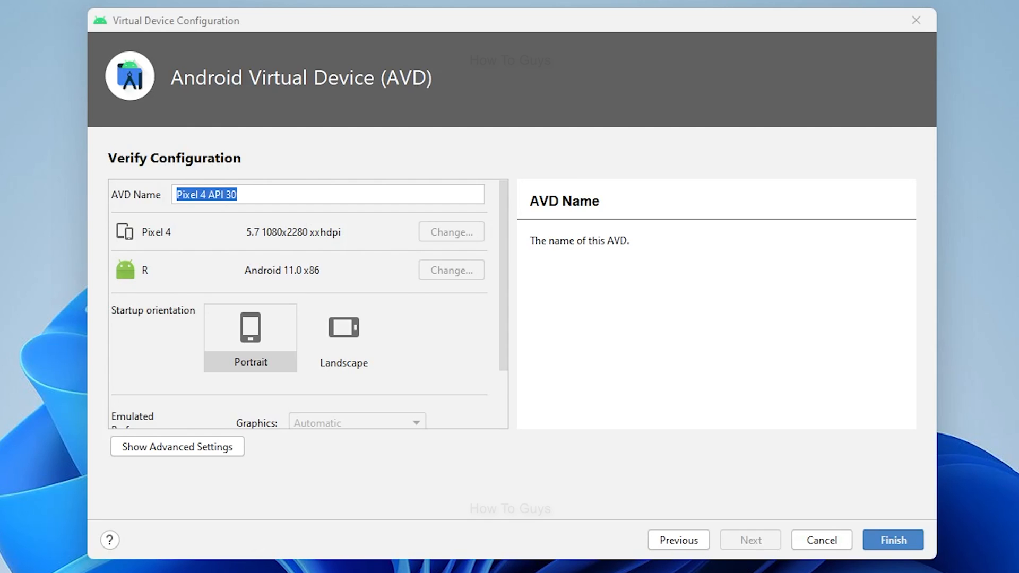
- Review the Pixel 4 API 30 advanced camera, network and memory settings, then finish
{"action": "left_click", "coordinate": [260, 194]}
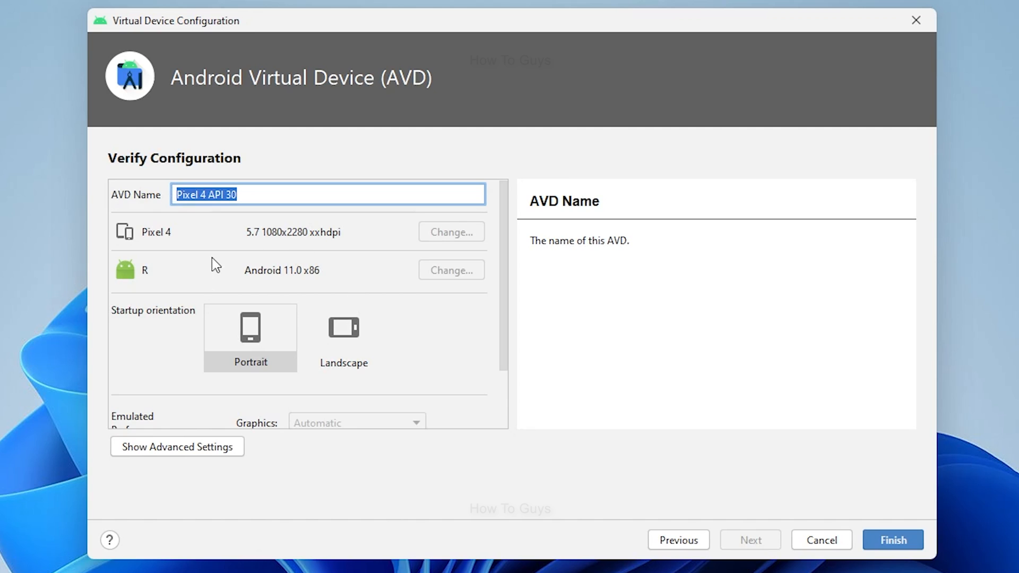
{"action": "scroll", "scroll_direction": "down", "scroll_amount": 3}
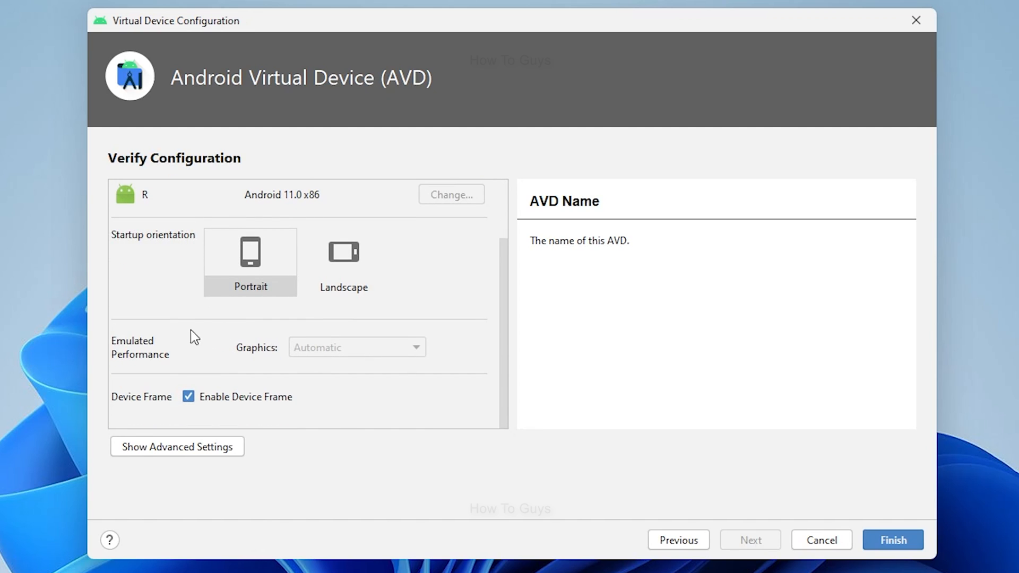
{"action": "mouse_move", "coordinate": [145, 350]}
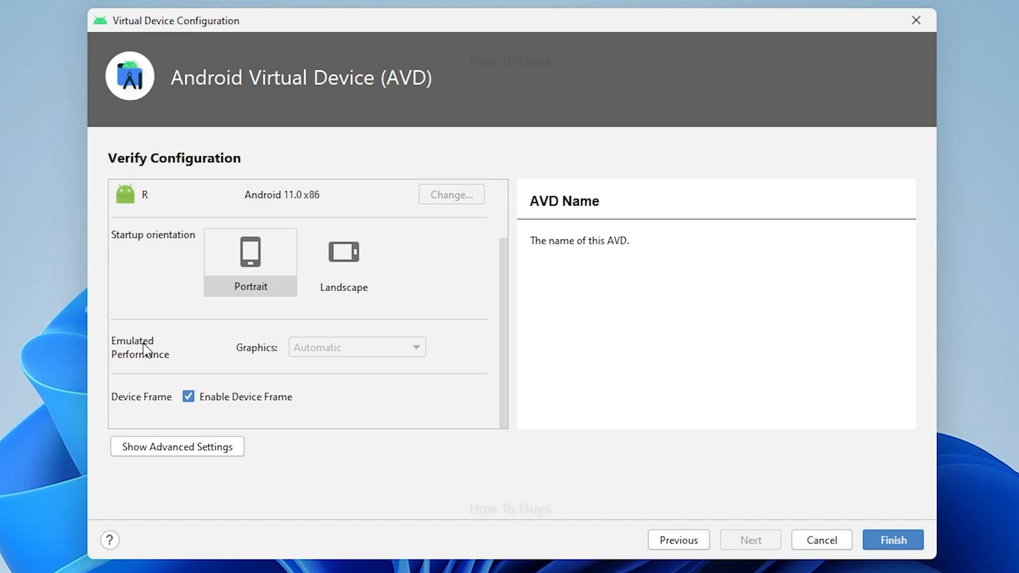
{"action": "mouse_move", "coordinate": [355, 356]}
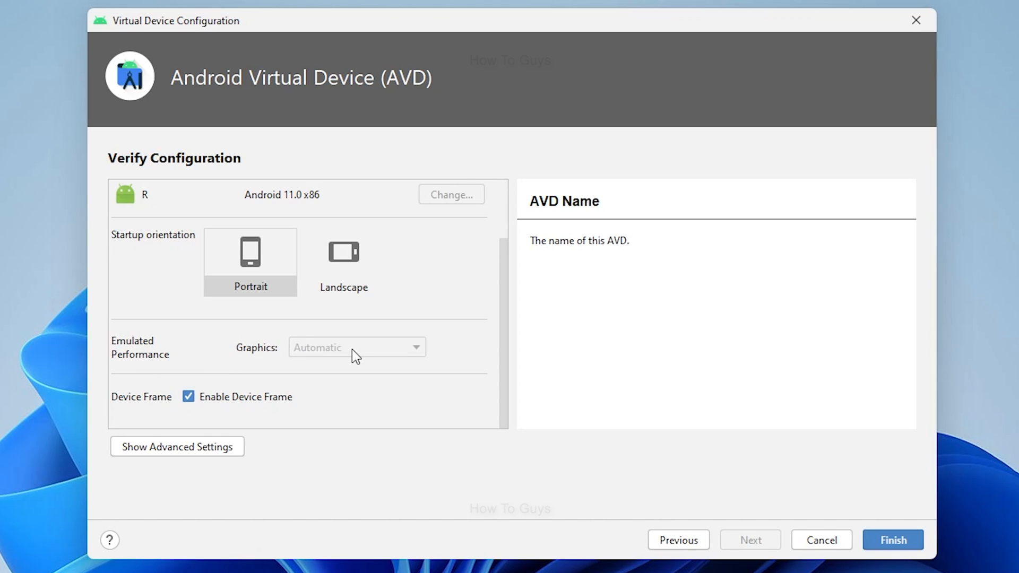
{"action": "mouse_move", "coordinate": [387, 356]}
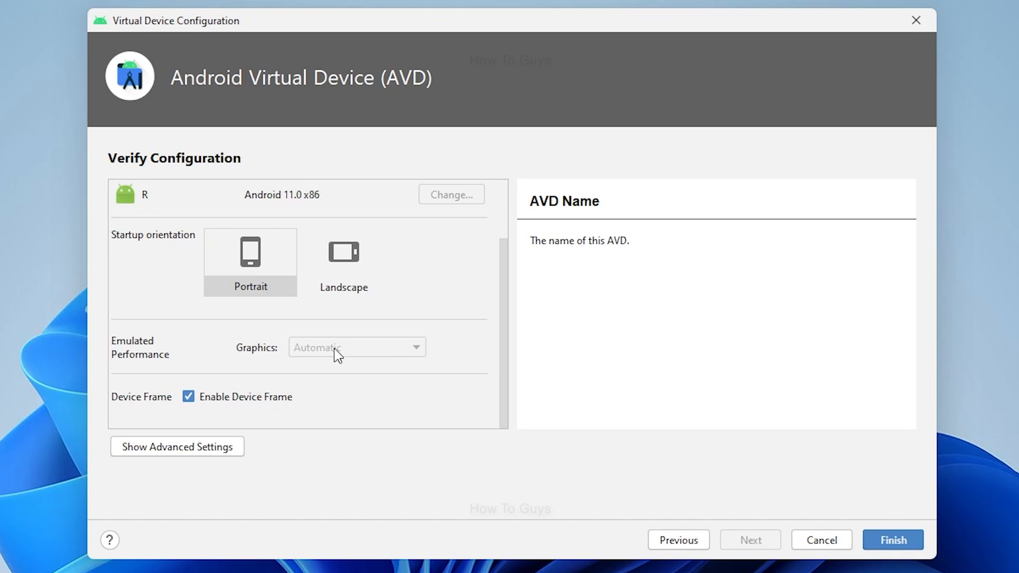
{"action": "mouse_move", "coordinate": [411, 356]}
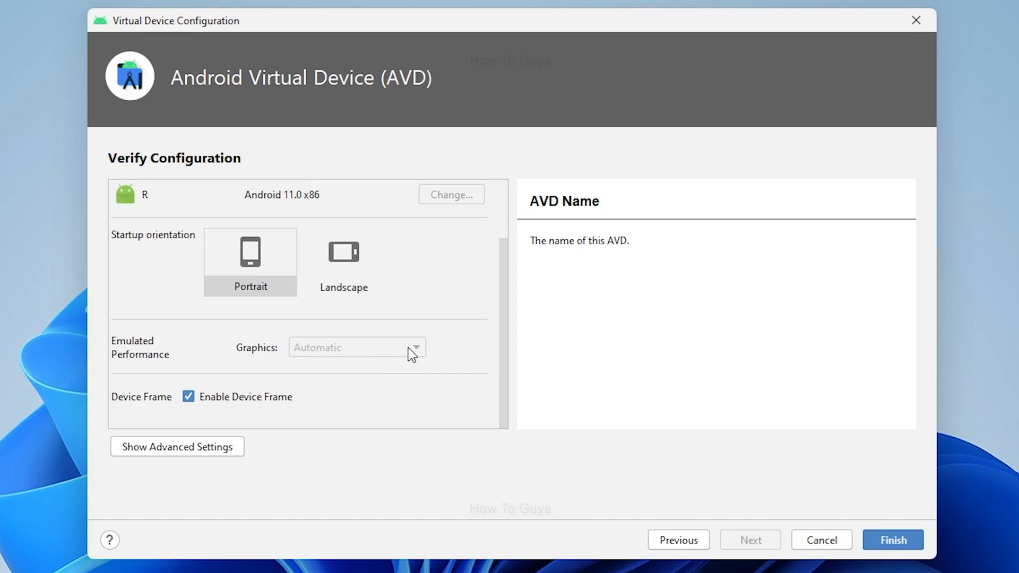
{"action": "left_click", "coordinate": [176, 447]}
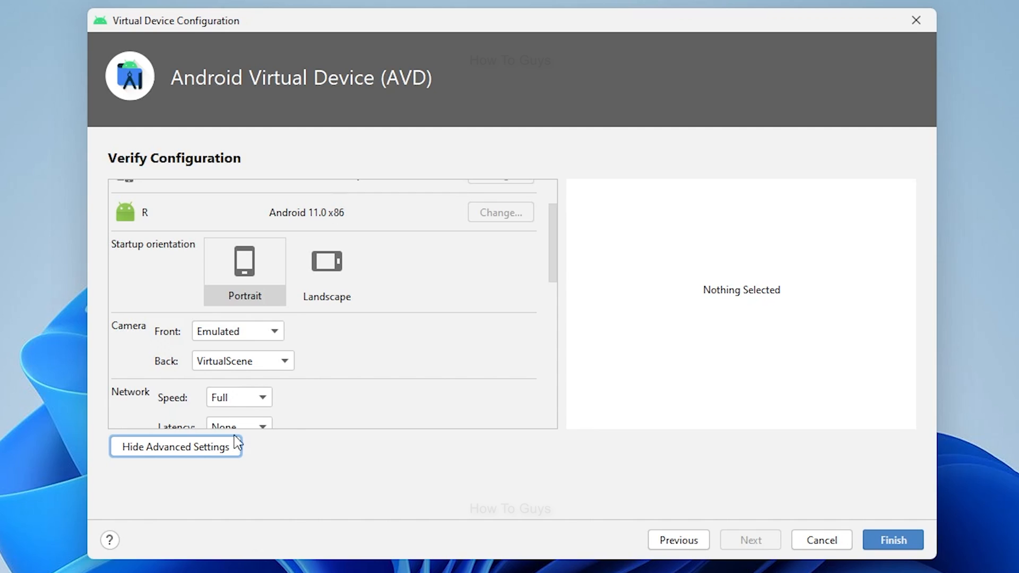
{"action": "scroll", "scroll_direction": "down", "scroll_amount": 3}
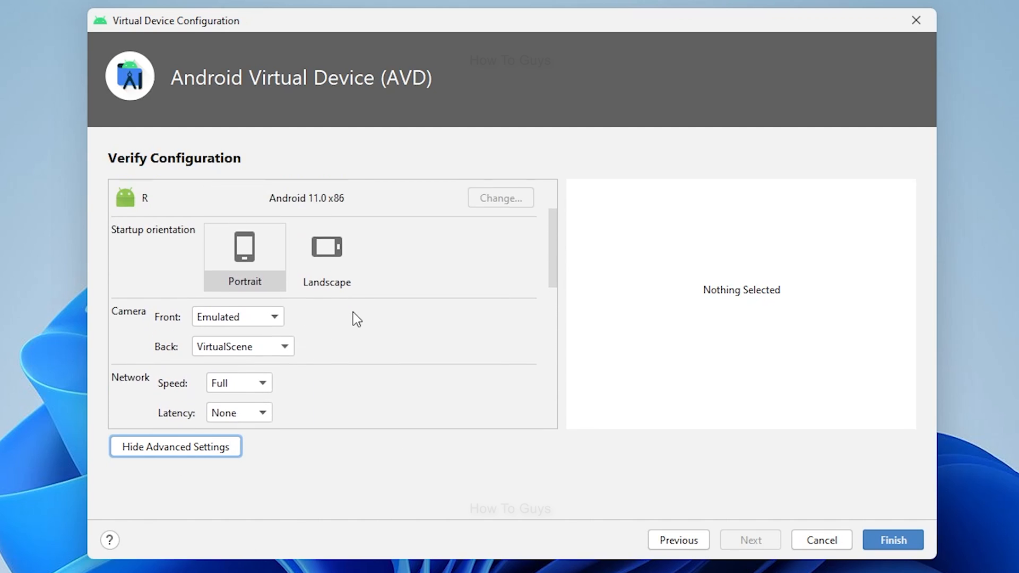
{"action": "scroll", "scroll_direction": "down", "scroll_amount": 3}
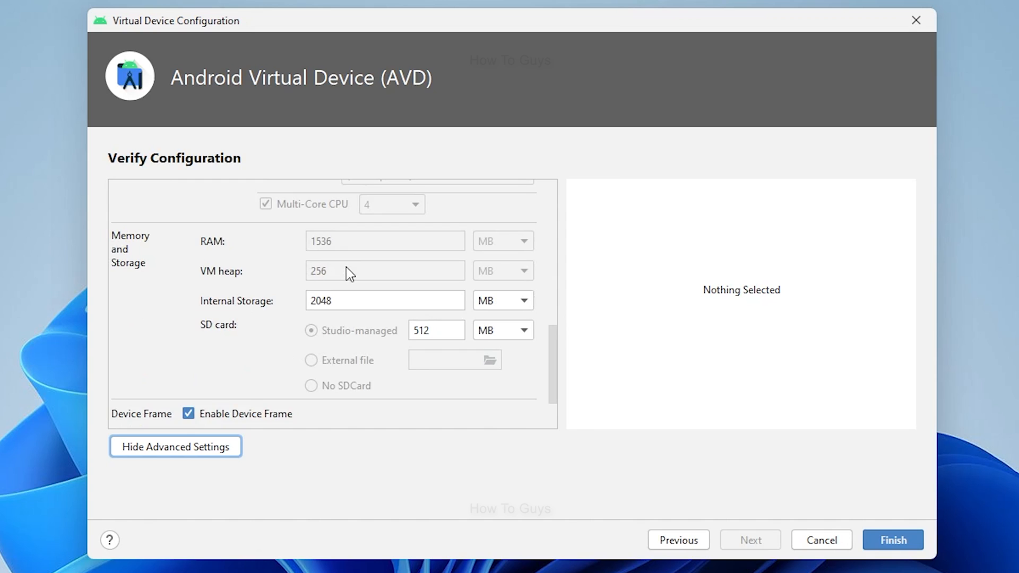
{"action": "scroll", "scroll_direction": "down", "scroll_amount": 3}
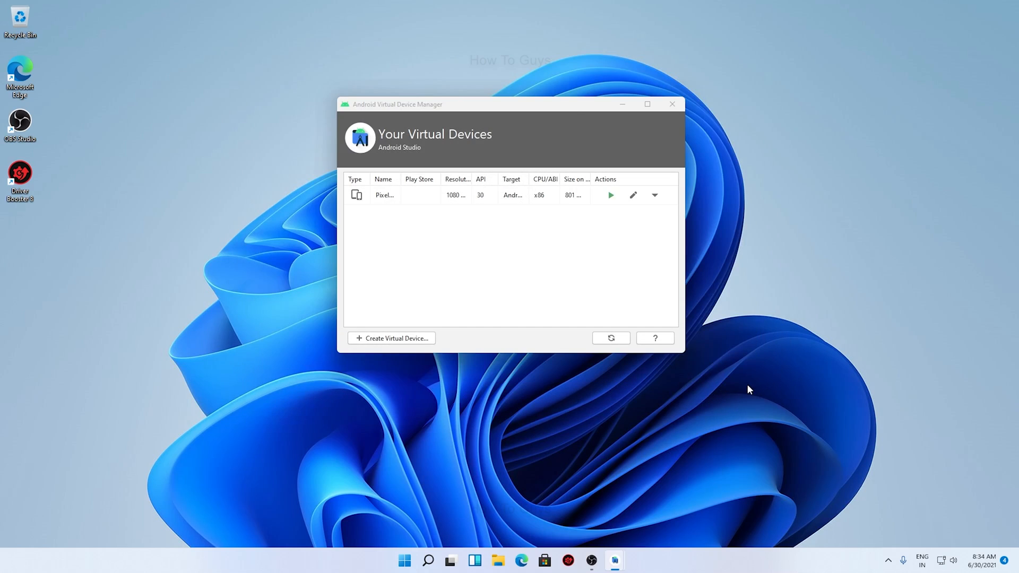
- Launch the new Pixel 4 Play Store device from the virtual device list
{"action": "left_click", "coordinate": [384, 214]}
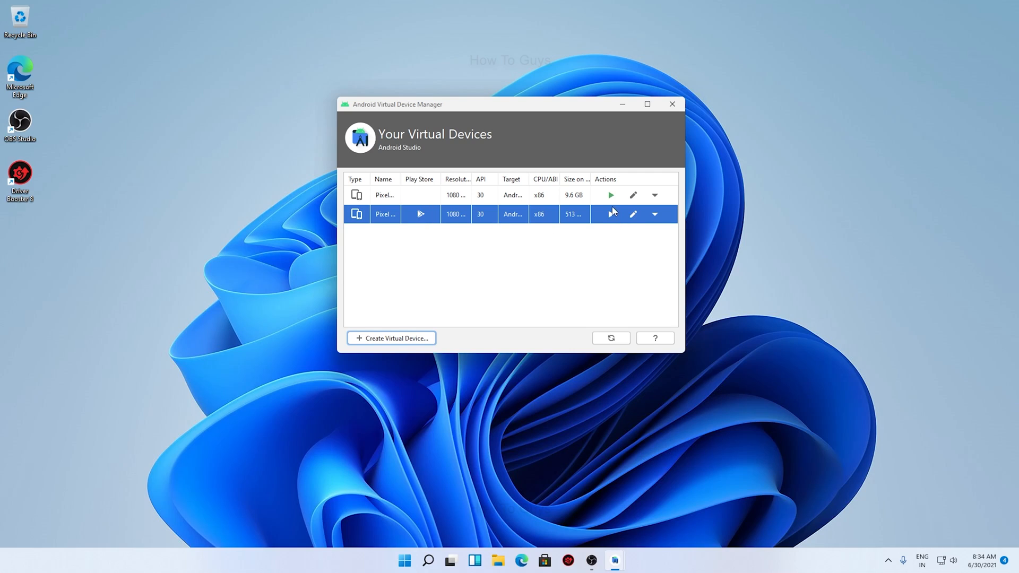
{"action": "left_click", "coordinate": [610, 214]}
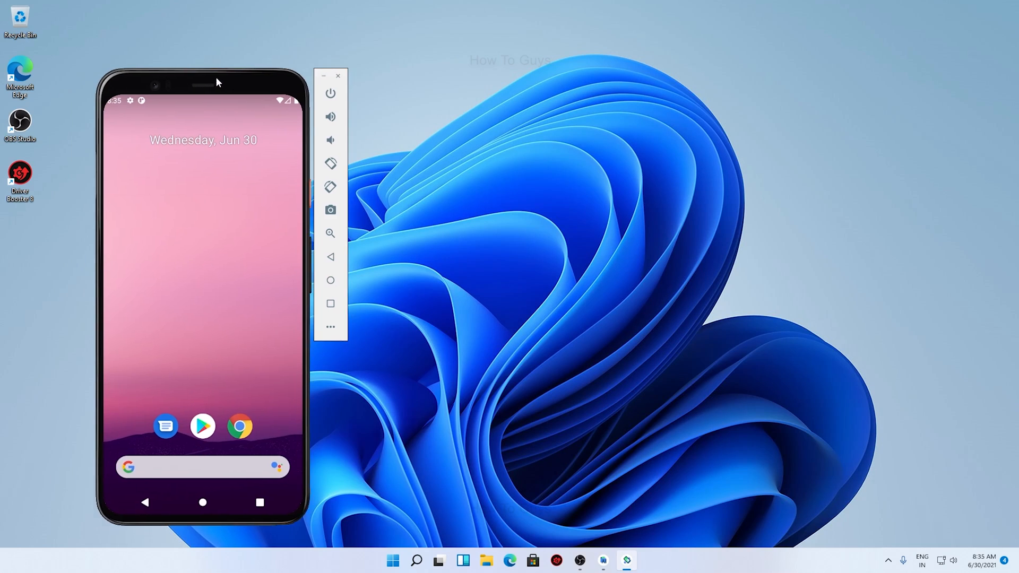
- Search the Play Store for 'pubg' and 'cod', then start installing KineMaster
{"action": "left_click", "coordinate": [203, 426]}
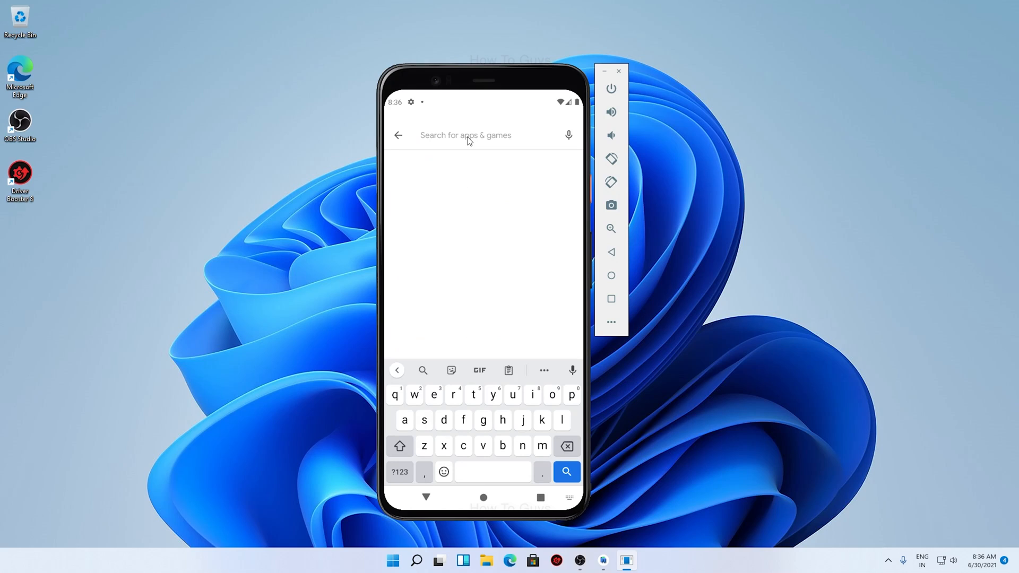
{"action": "type", "text": "pubg"}
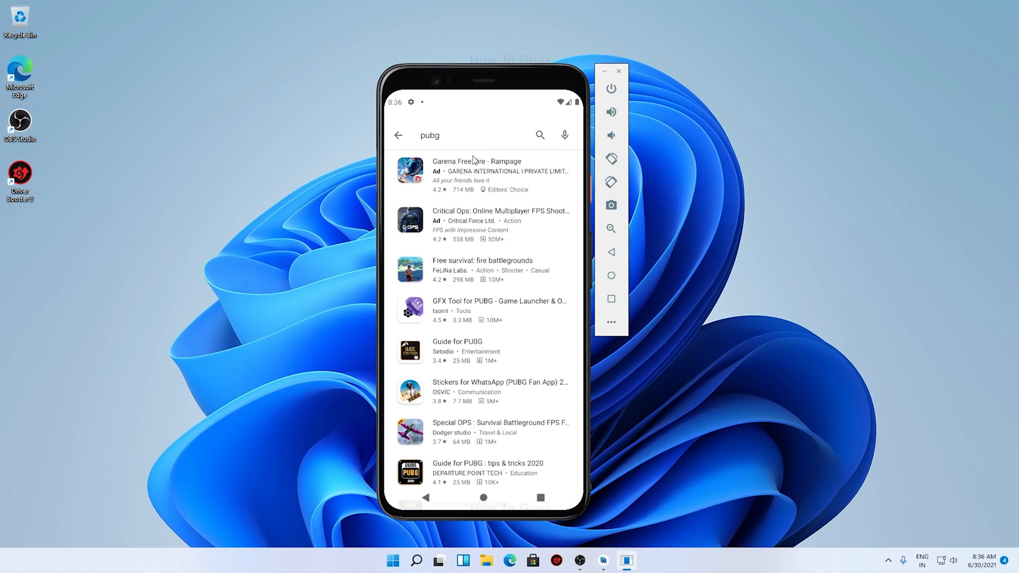
{"action": "mouse_move", "coordinate": [489, 222]}
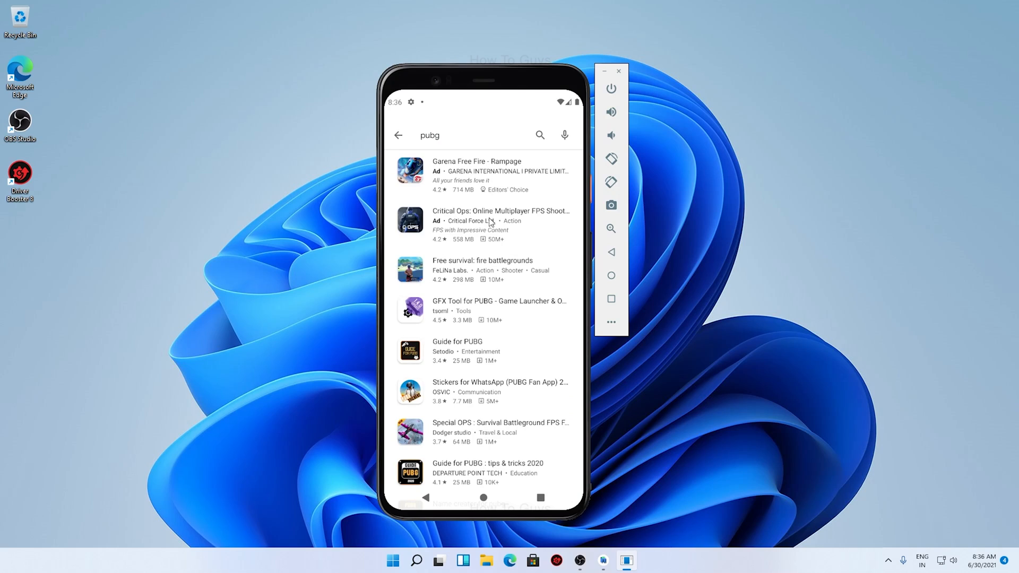
{"action": "left_click", "coordinate": [398, 135]}
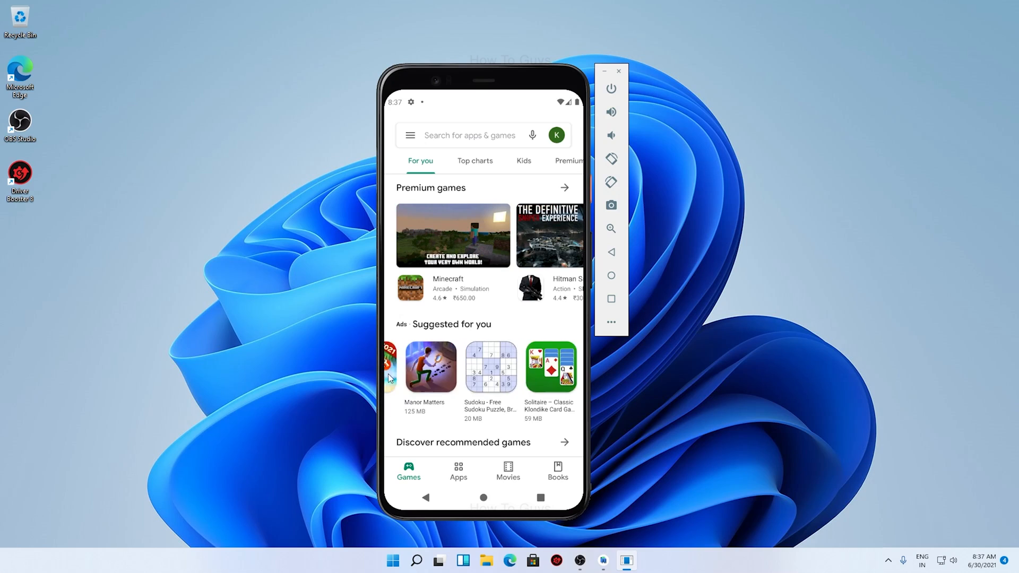
{"action": "type", "text": "cod"}
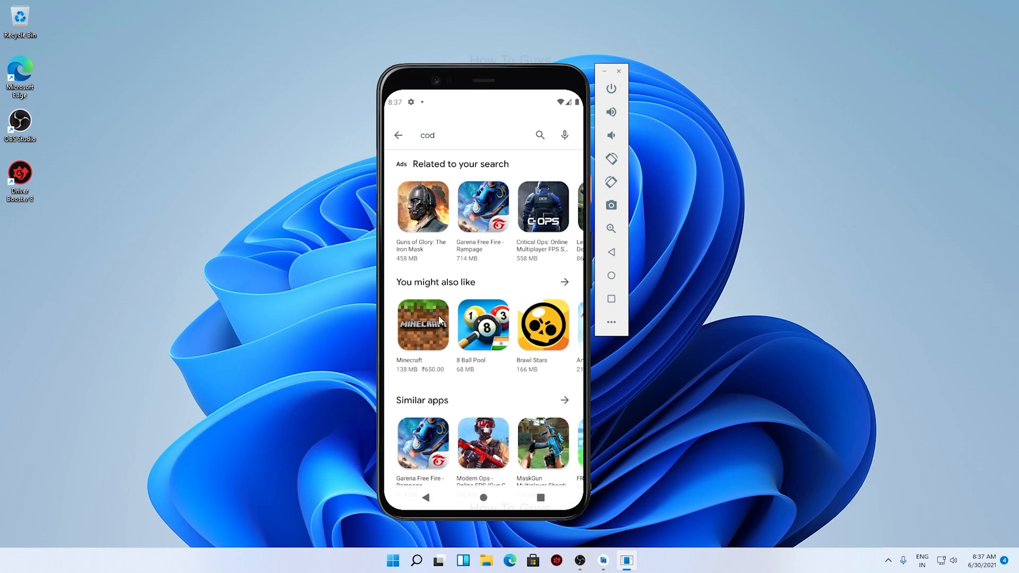
{"action": "left_click", "coordinate": [483, 207]}
{"action": "type", "text": "kinemaster"}
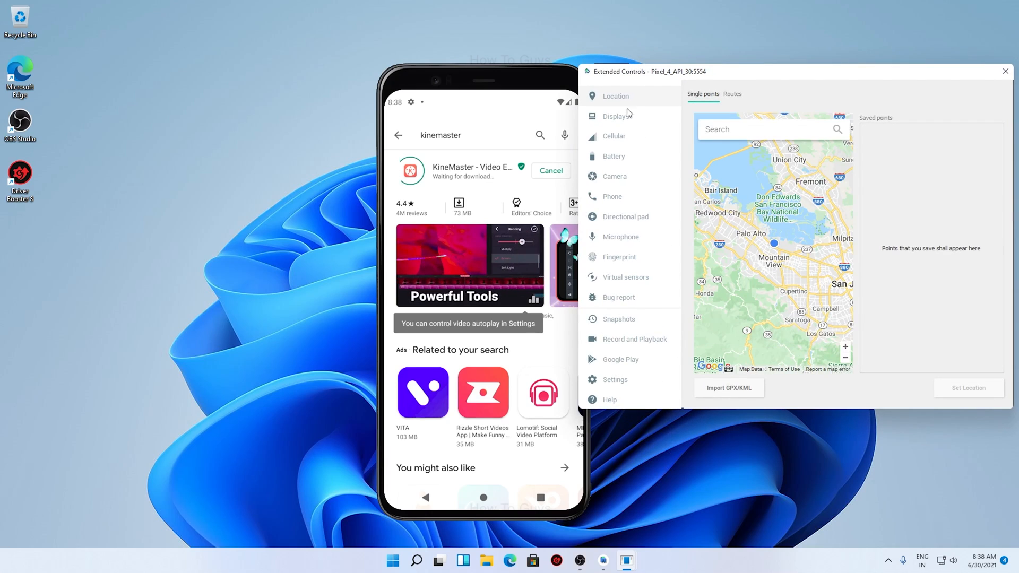
- Add a secondary display in the emulator's Displays settings and choose its resolution
{"action": "left_click", "coordinate": [615, 115]}
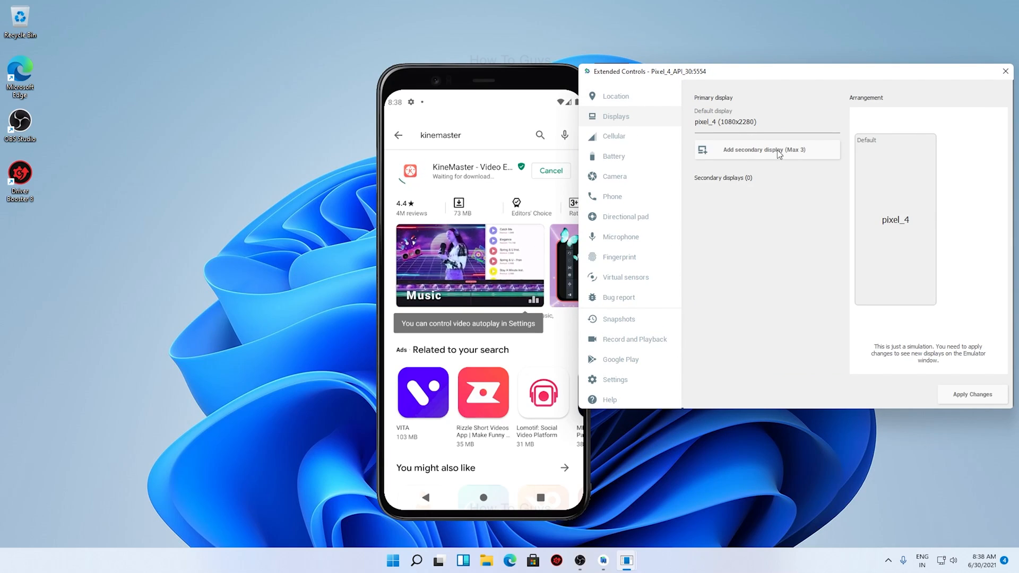
{"action": "left_click", "coordinate": [766, 150]}
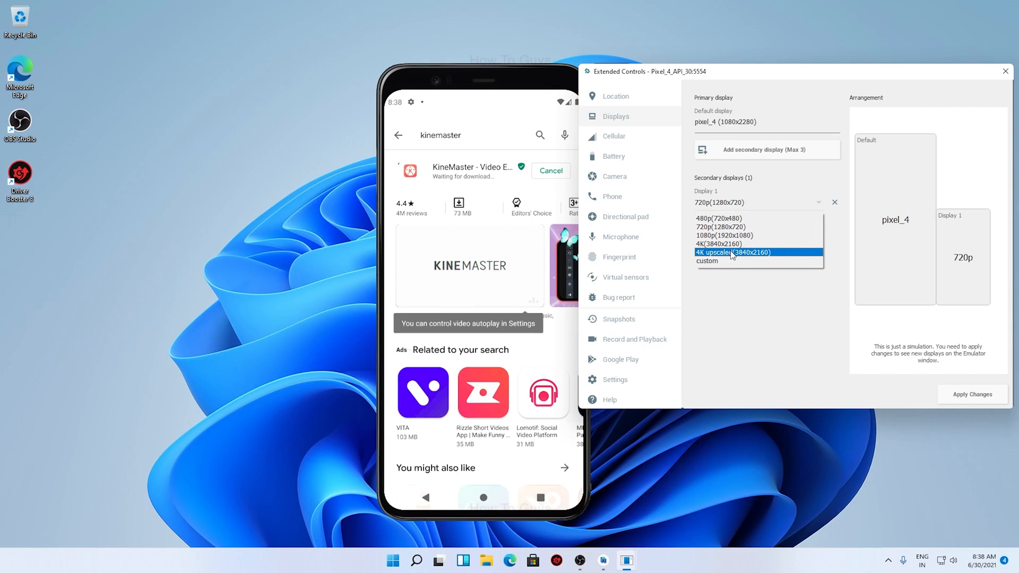
{"action": "left_click", "coordinate": [724, 236]}
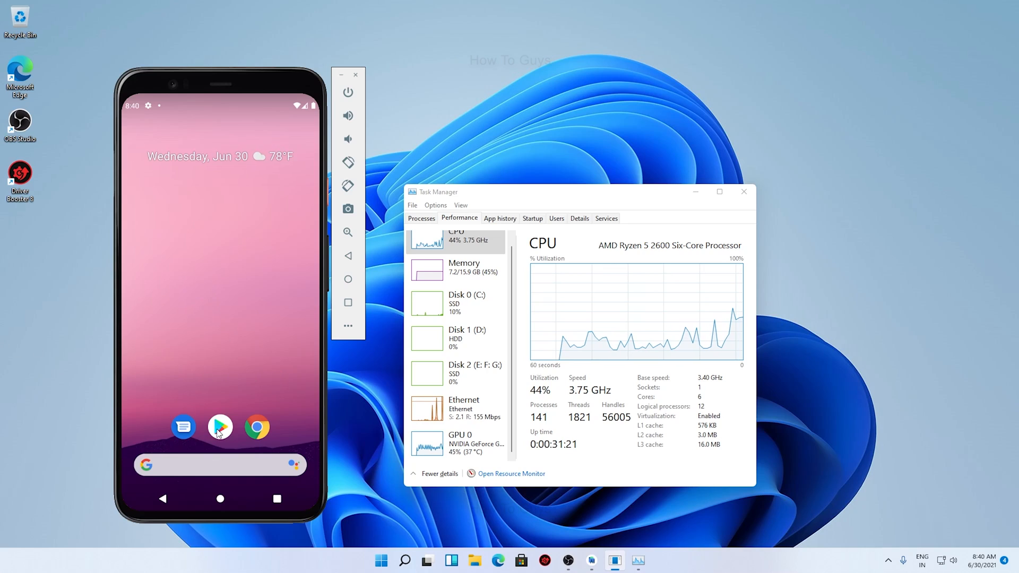
{"action": "mouse_move", "coordinate": [347, 163]}
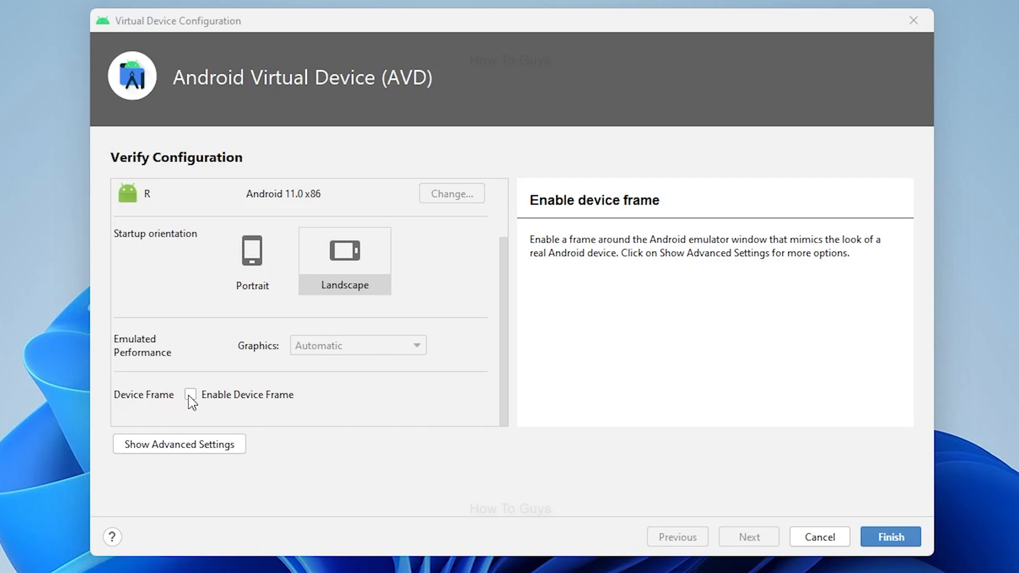
{"action": "mouse_move", "coordinate": [190, 395]}
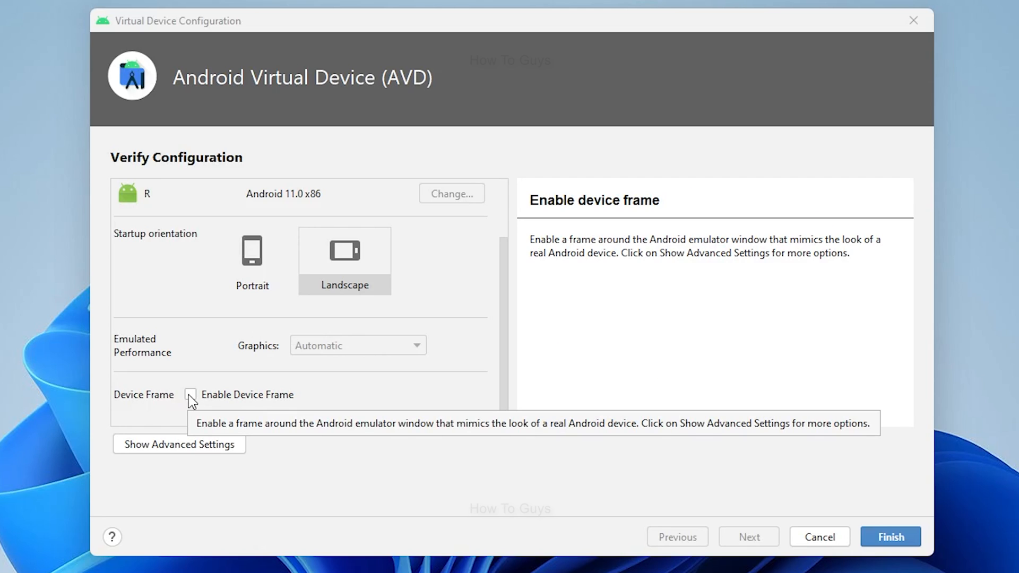
{"action": "mouse_move", "coordinate": [862, 533]}
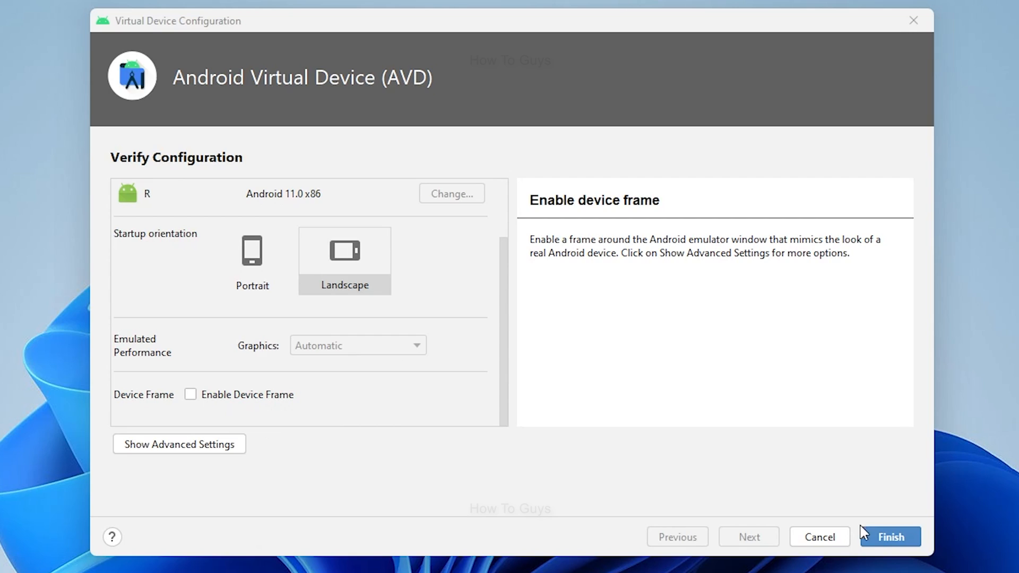
- Save the Pixel 4 API 30 configuration with the device frame disabled
{"action": "left_click", "coordinate": [890, 537]}
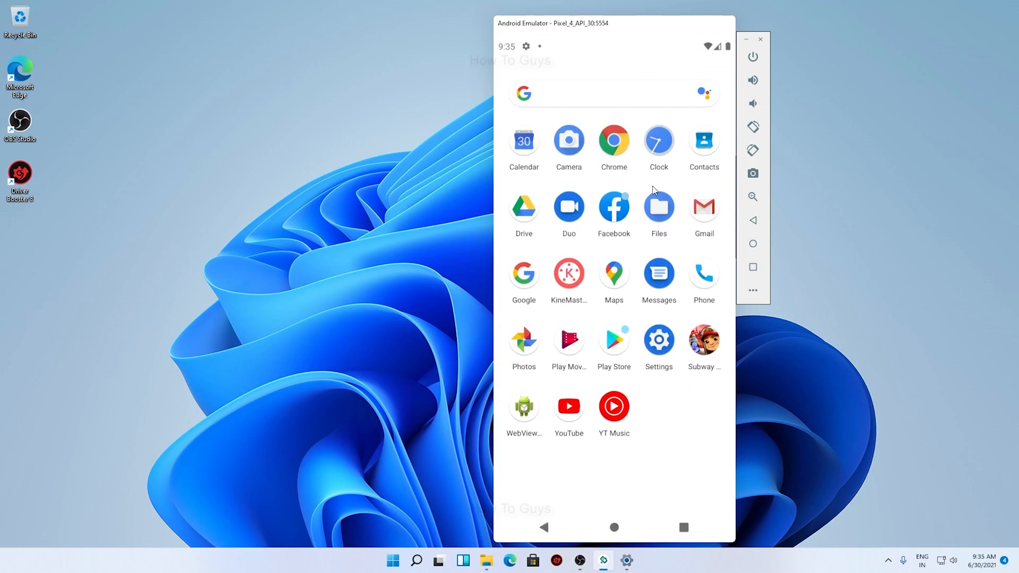
{"action": "mouse_move", "coordinate": [739, 215]}
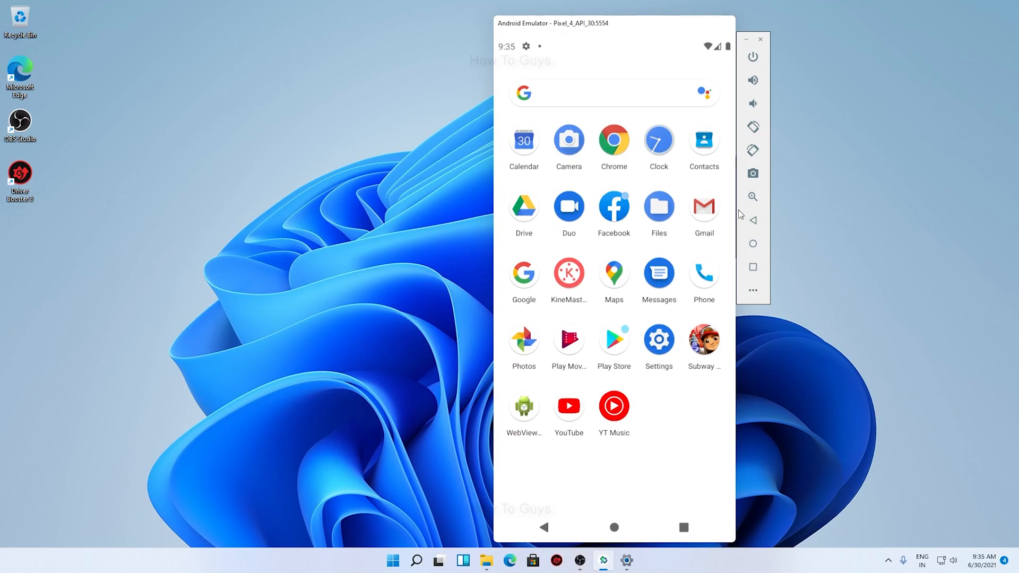
- Go back to the home screen from the frameless device's app drawer
{"action": "left_click", "coordinate": [613, 527]}
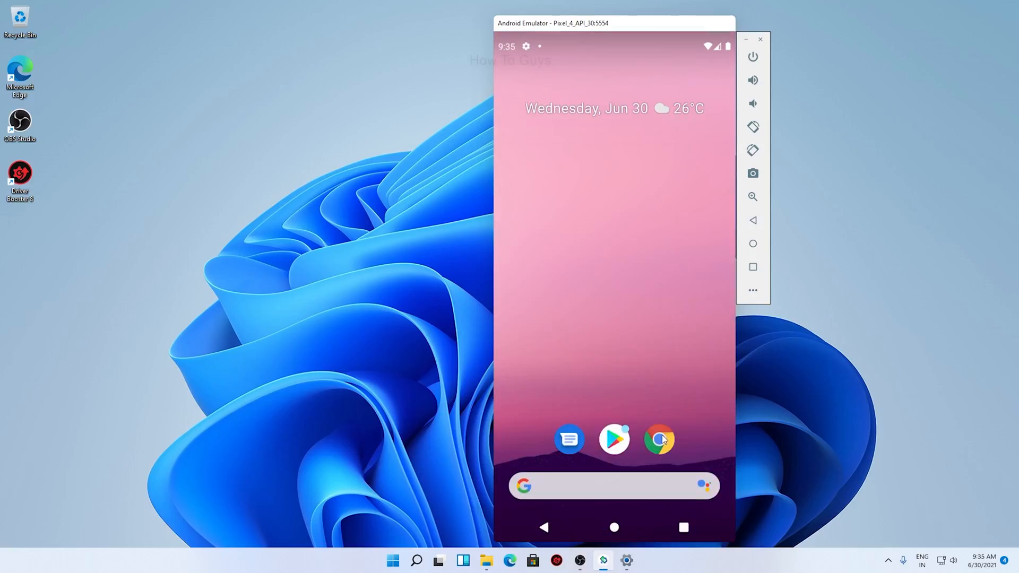